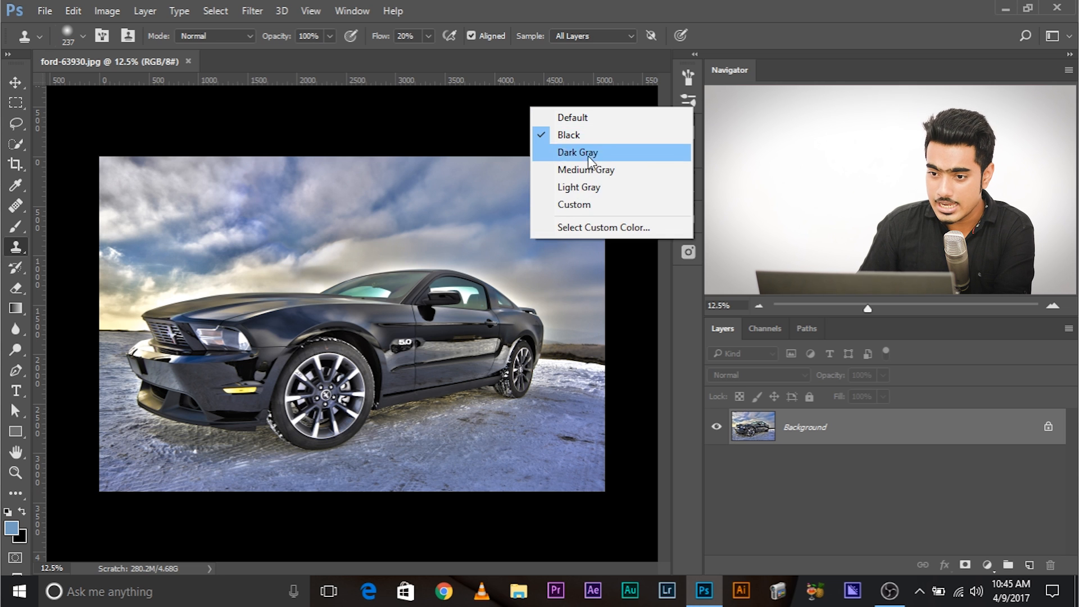
Set the pasteboard surrounding the car photo to Dark Gray
left_click(577, 152)
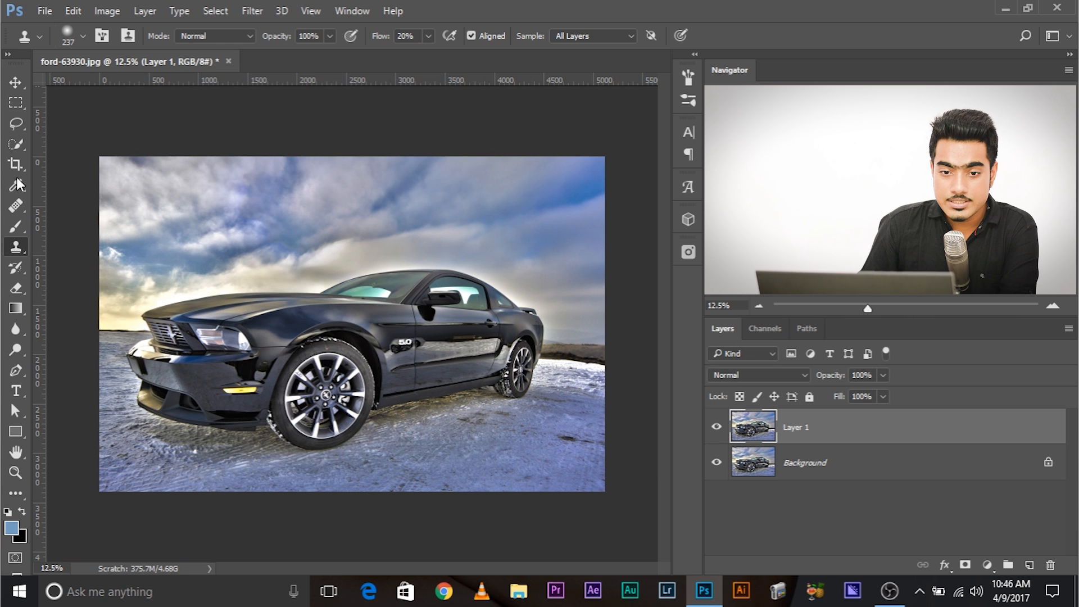
Quick-select the car's roof and body outline where it meets the sky
left_click(16, 144)
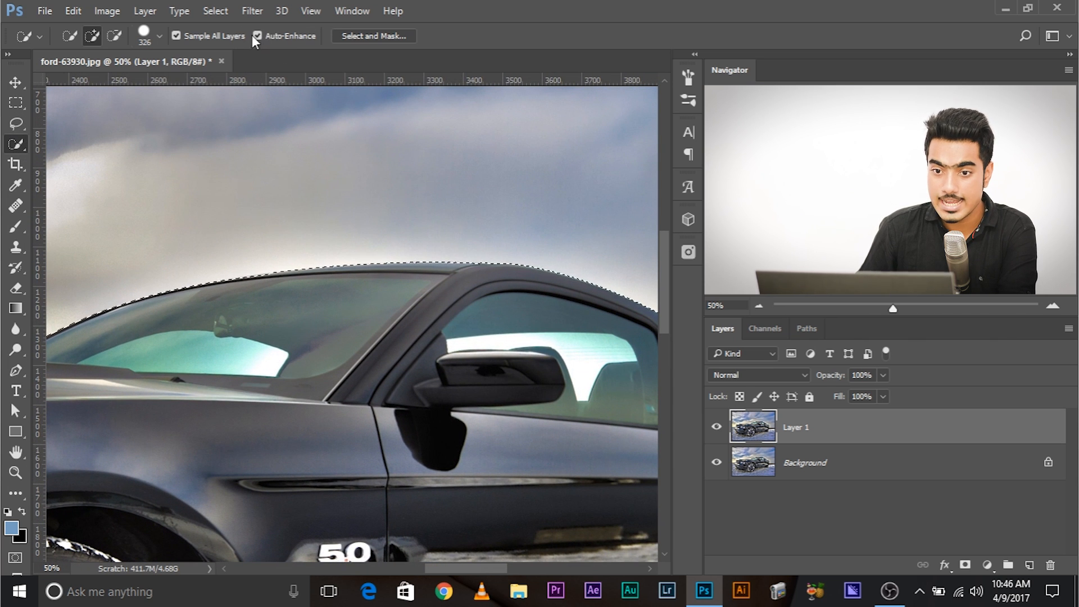
mouse_move(261, 40)
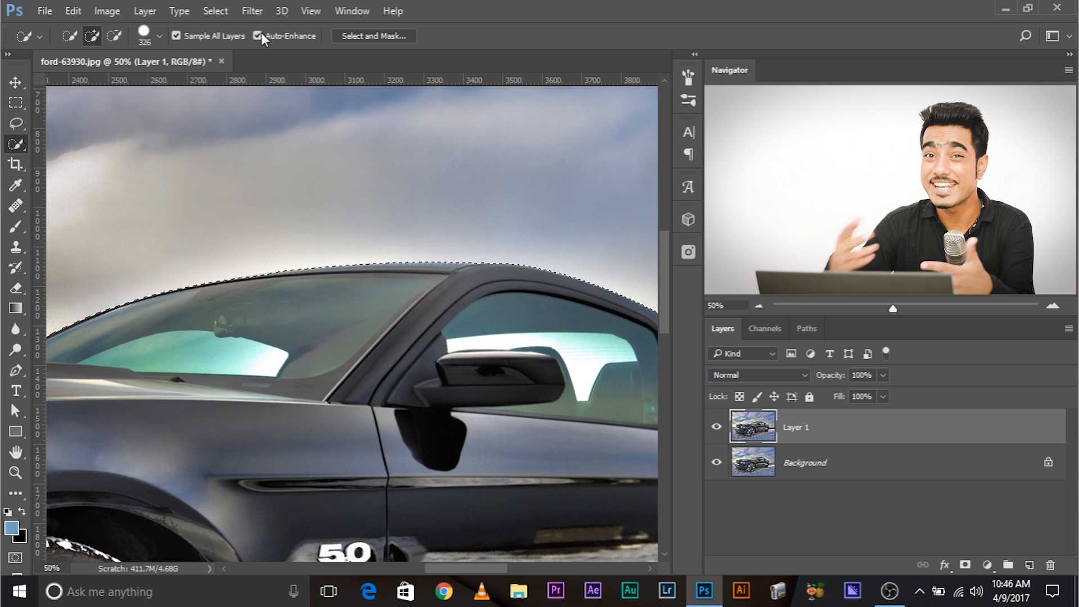
mouse_move(288, 36)
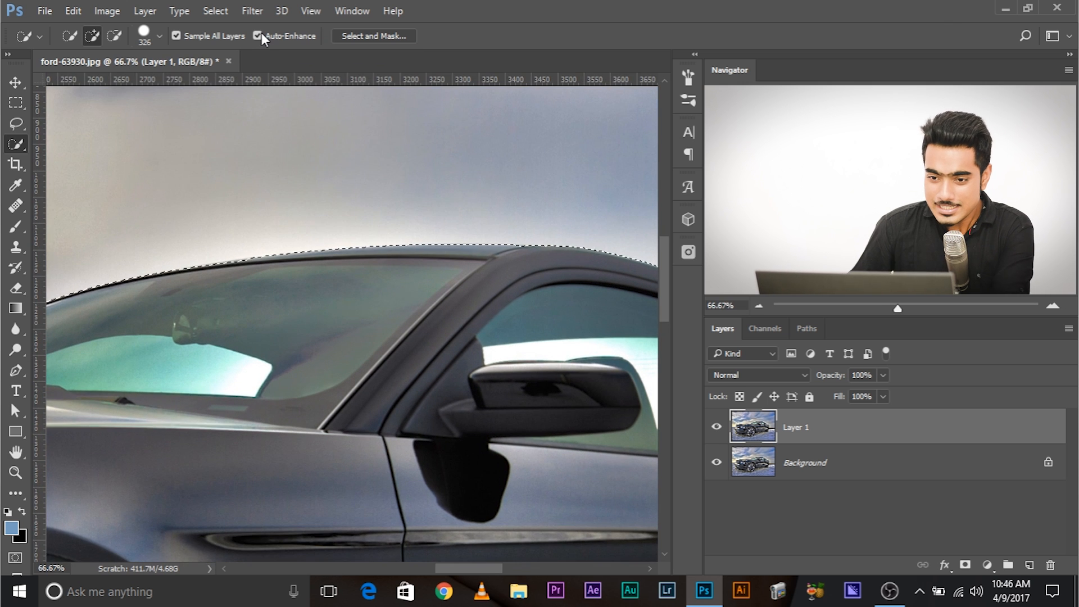
scroll("right", 3)
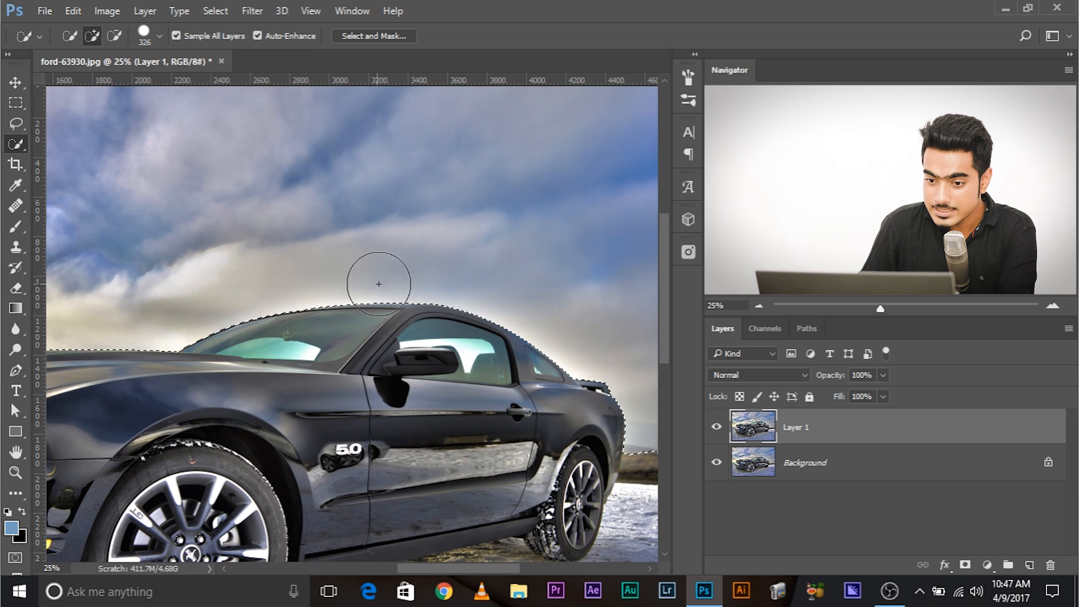
left_click_drag(378, 284, 543, 328)
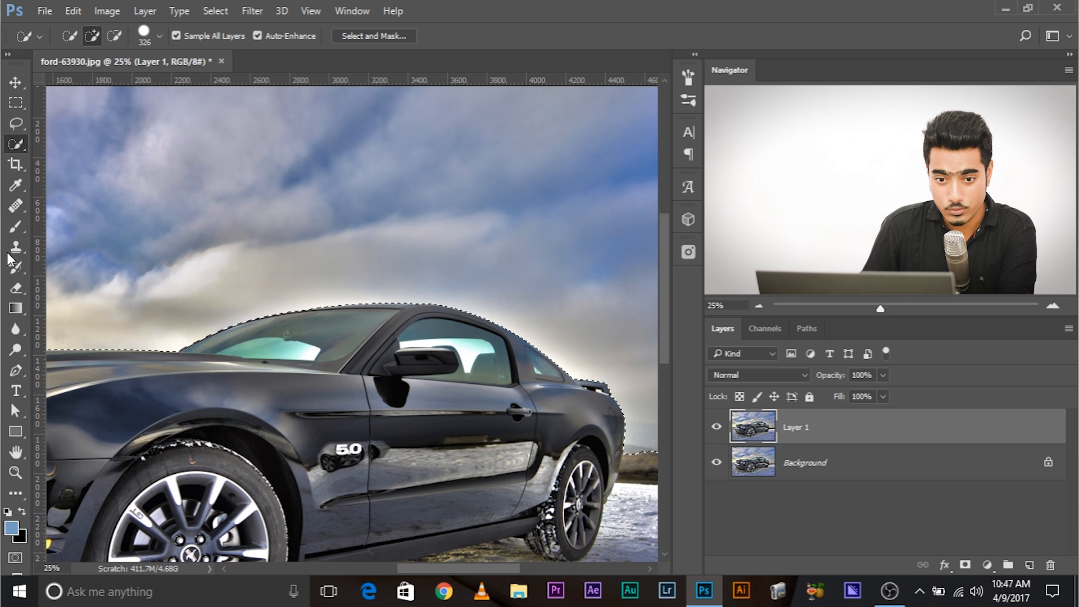
left_click(15, 226)
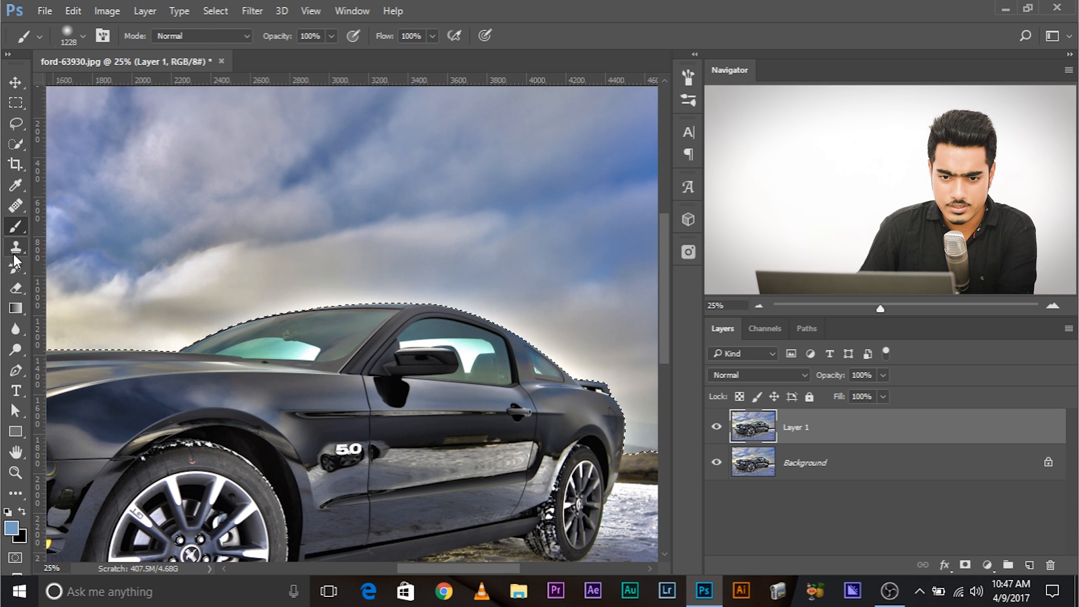
Clone nearby sky over the halo above the roof and along the rear window
left_click(15, 246)
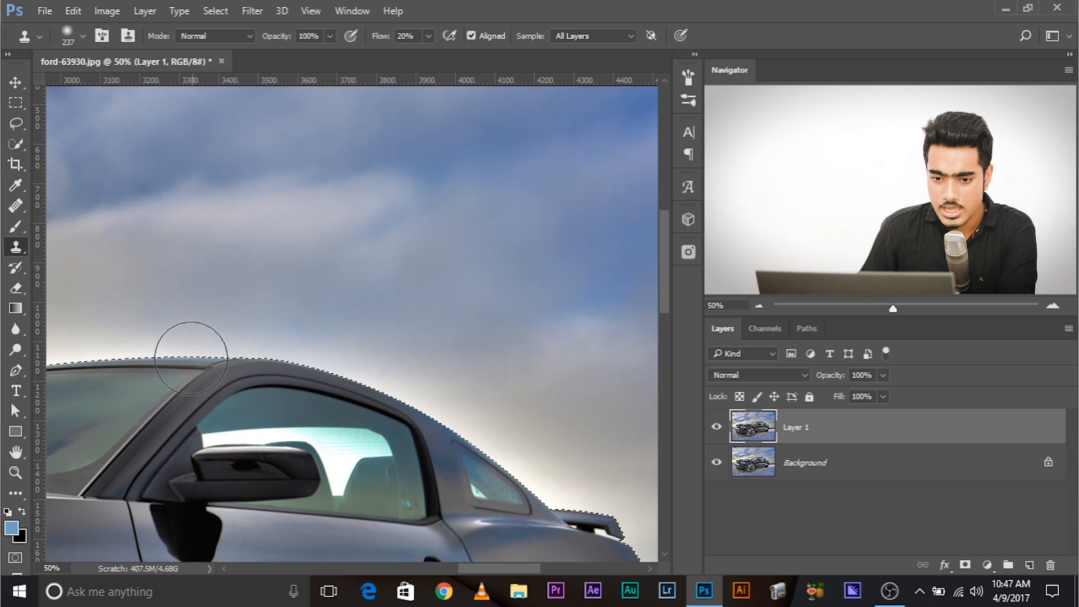
left_click_drag(191, 356, 330, 396)
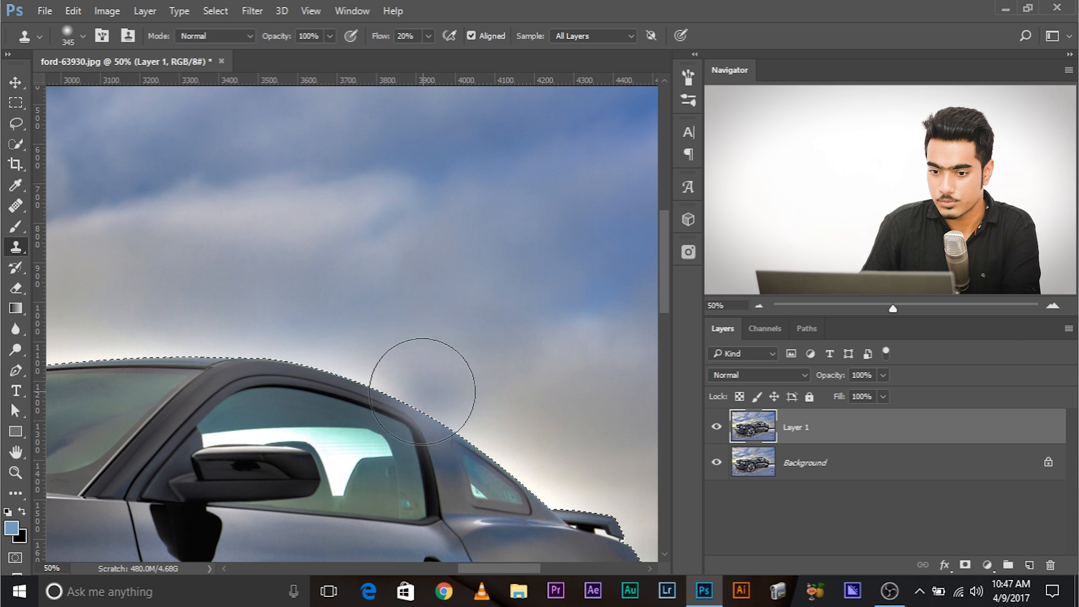
left_click_drag(423, 391, 347, 387)
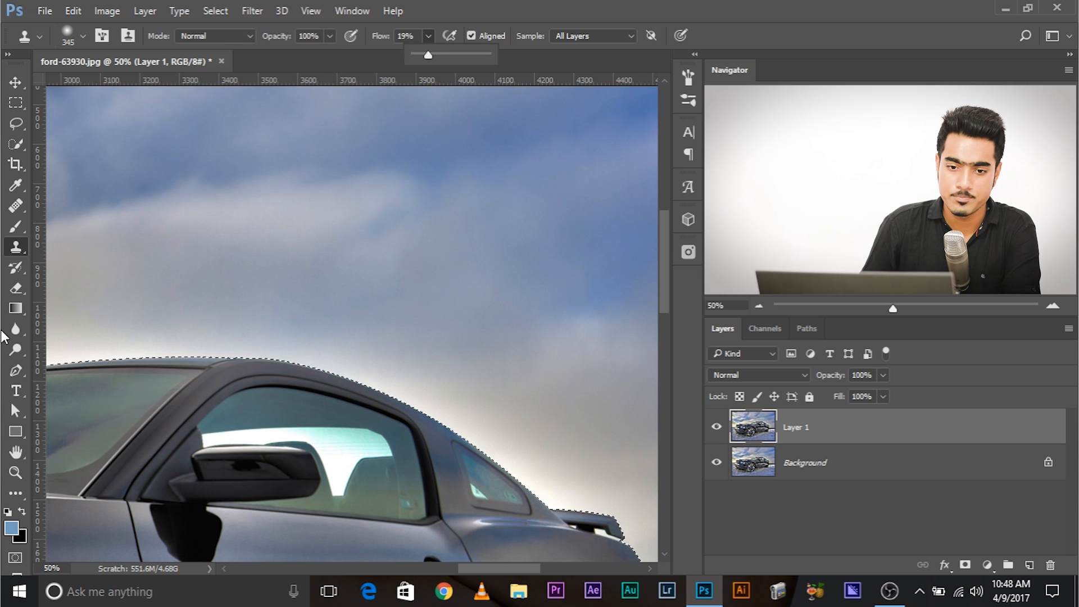
left_click(15, 227)
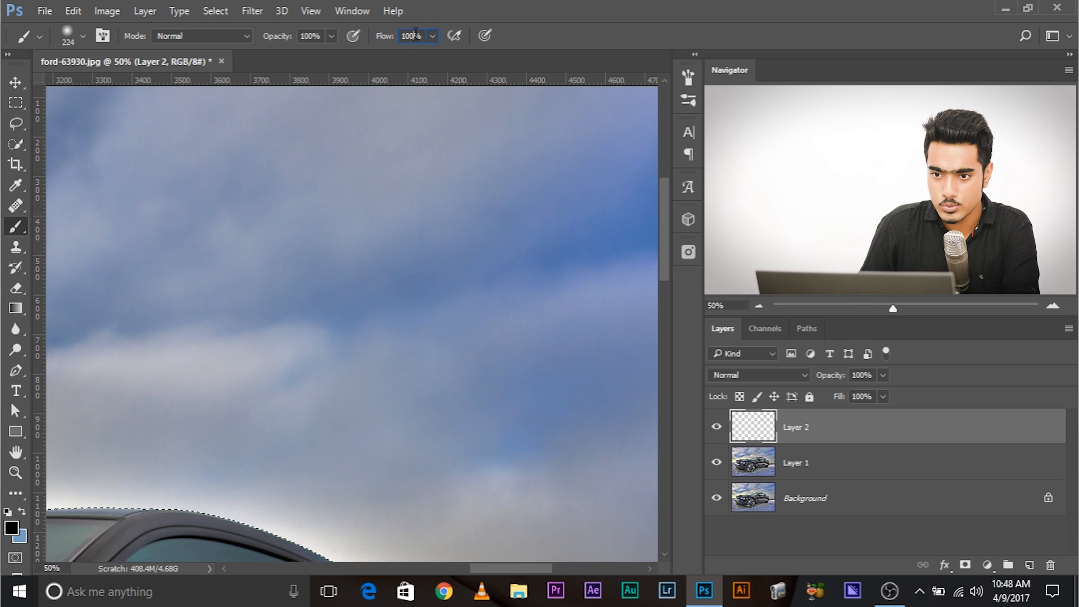
Paint black test strokes at 10% flow and 10% opacity, then delete the test layer
type("10")
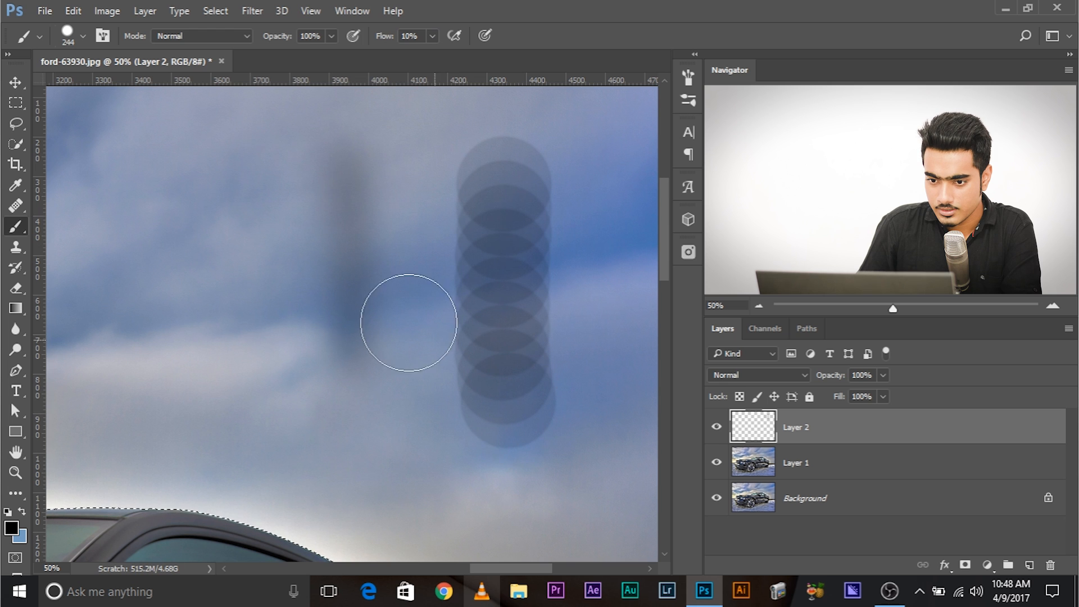
mouse_move(331, 245)
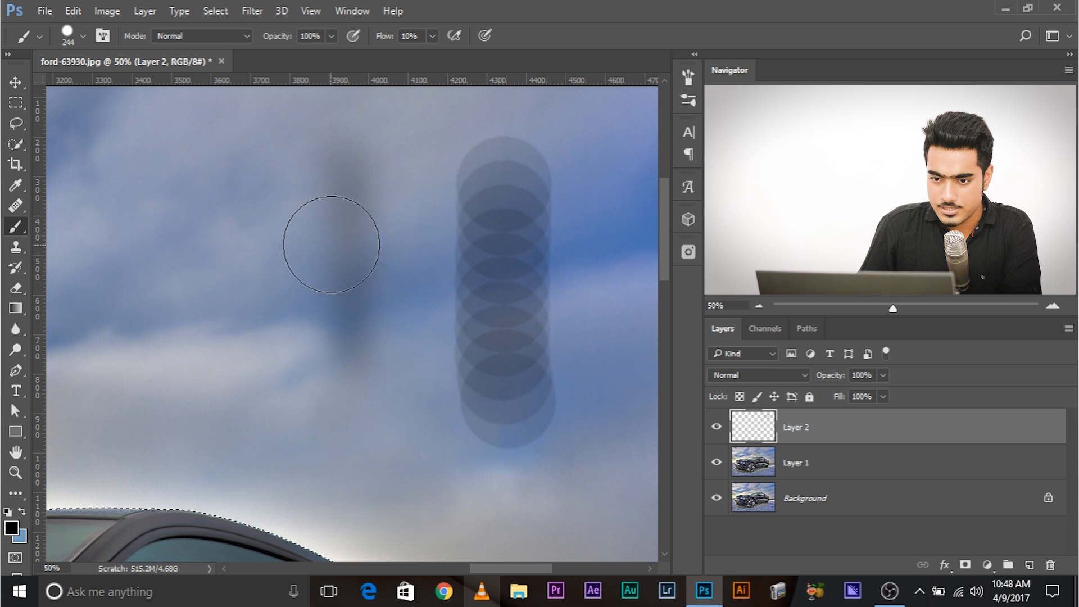
left_click_drag(333, 245, 466, 396)
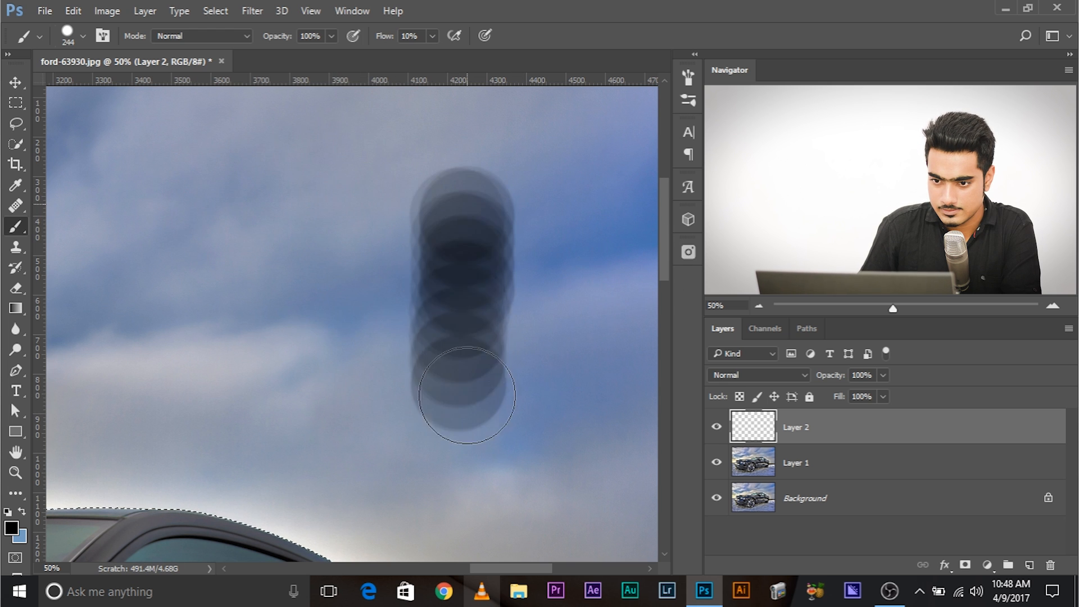
left_click_drag(469, 395, 455, 220)
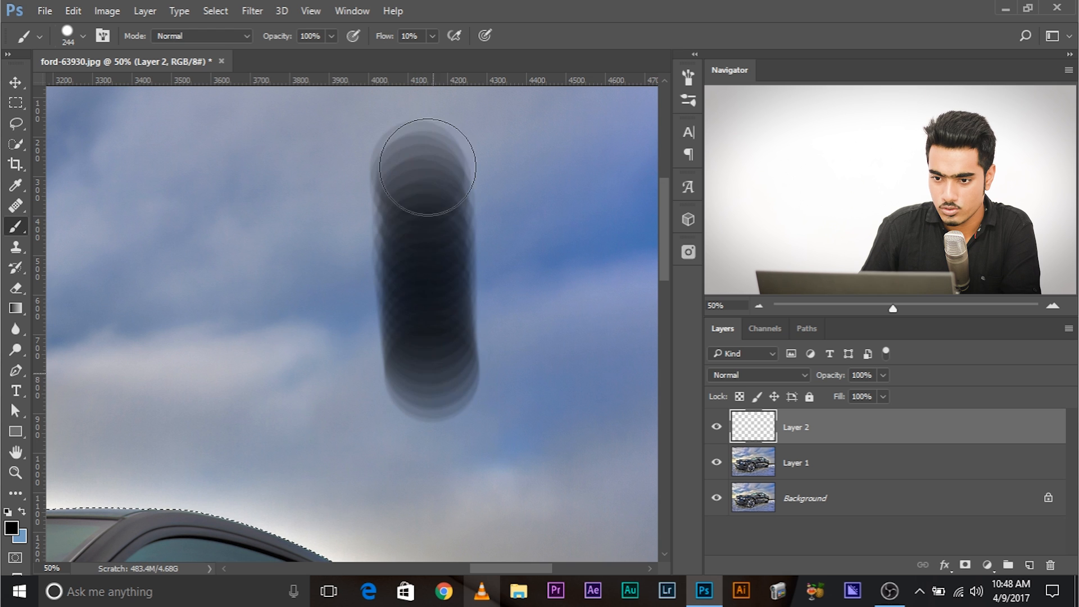
left_click_drag(427, 165, 427, 330)
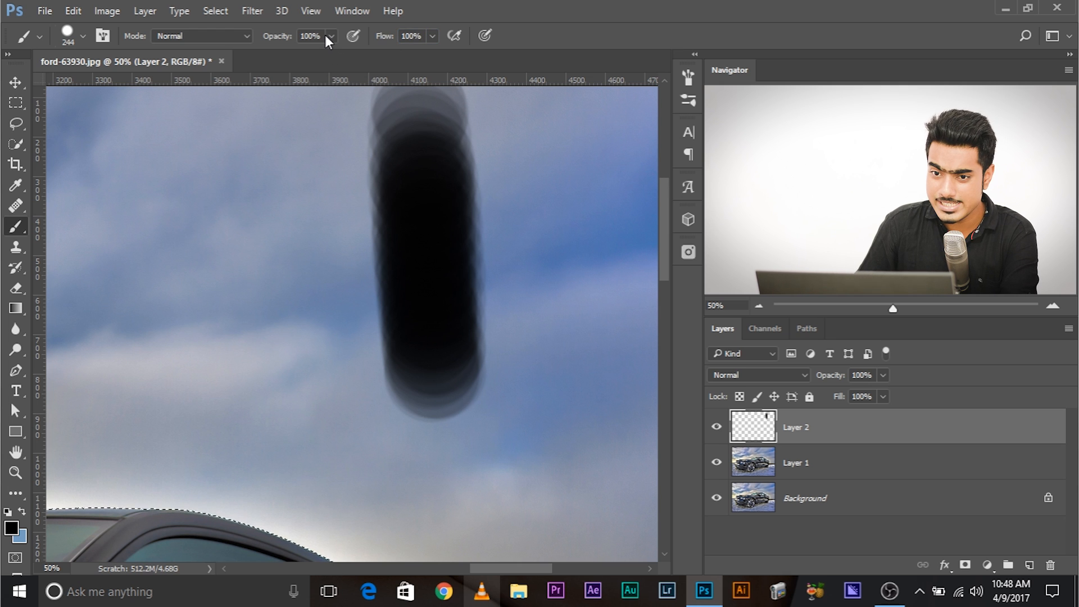
type("10")
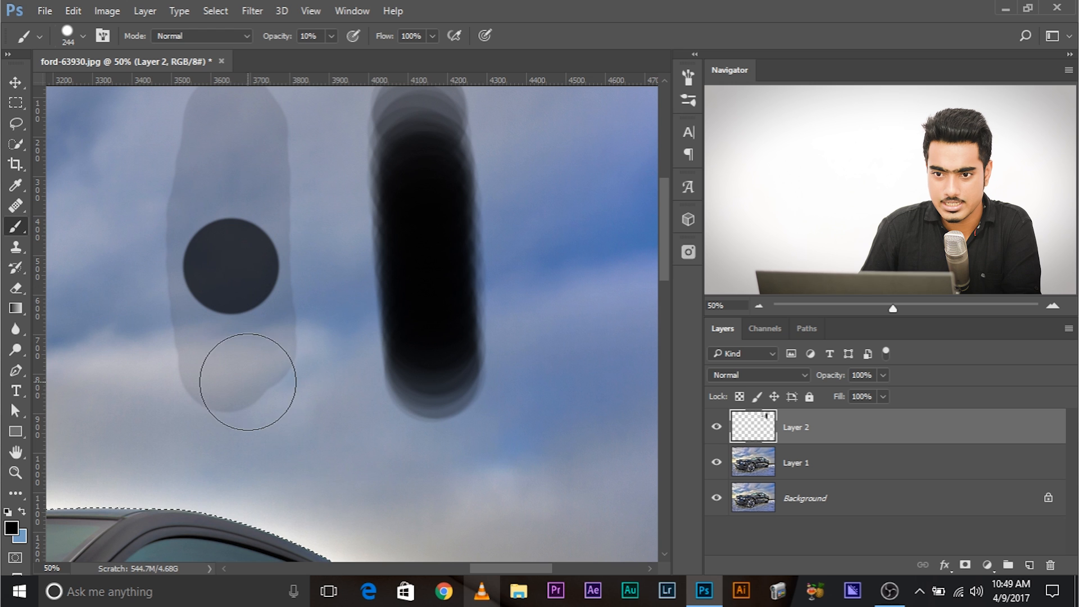
left_click(240, 371)
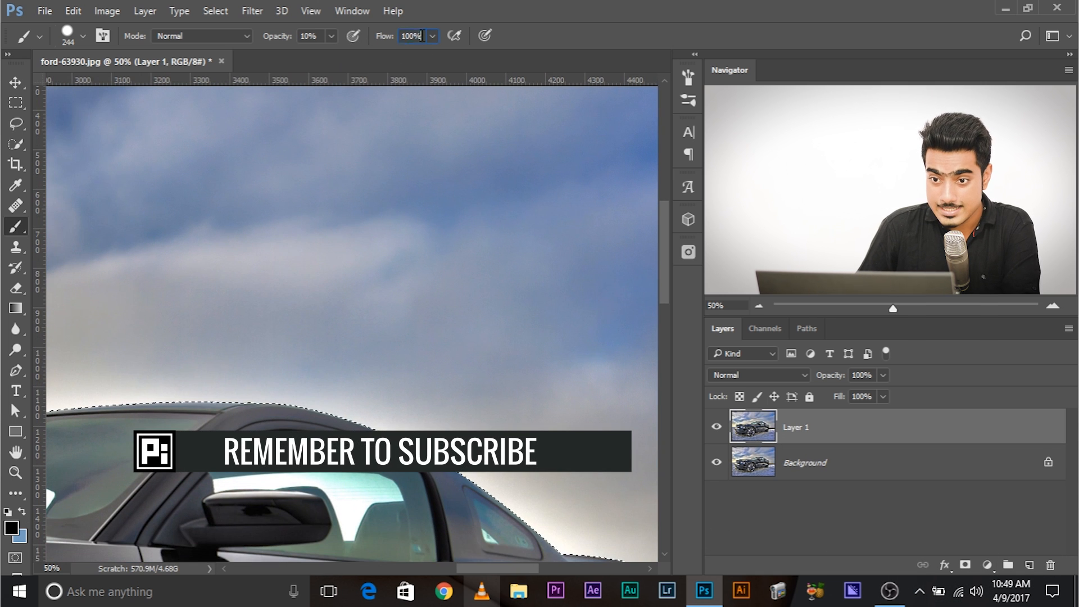
At 20% flow, sample clean sky and clone over the rear spoiler, fender and windshield halo
type("20%")
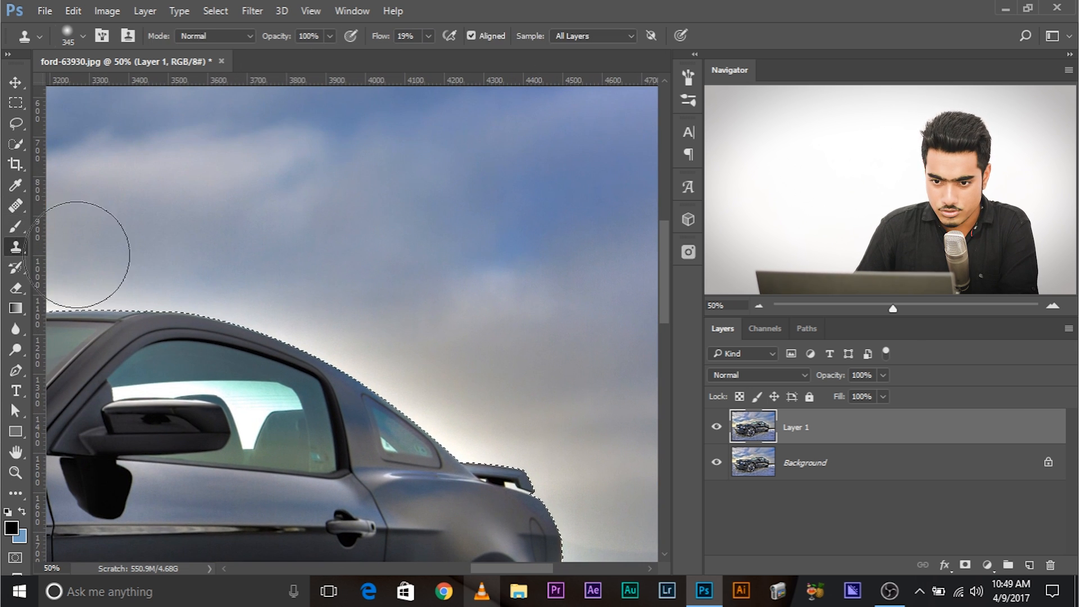
left_click(285, 253)
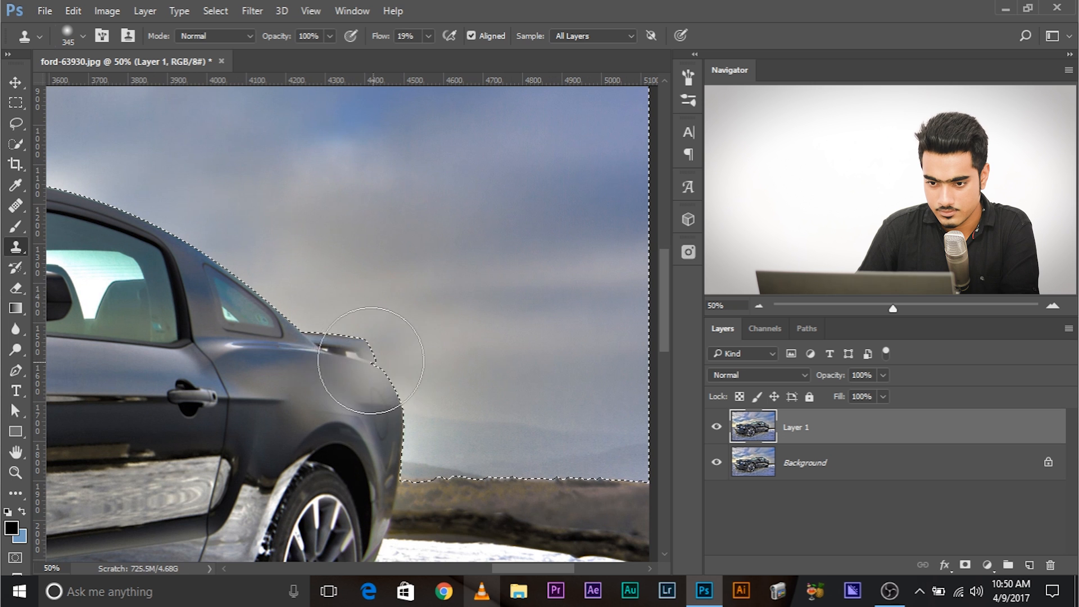
left_click_drag(369, 362, 403, 406)
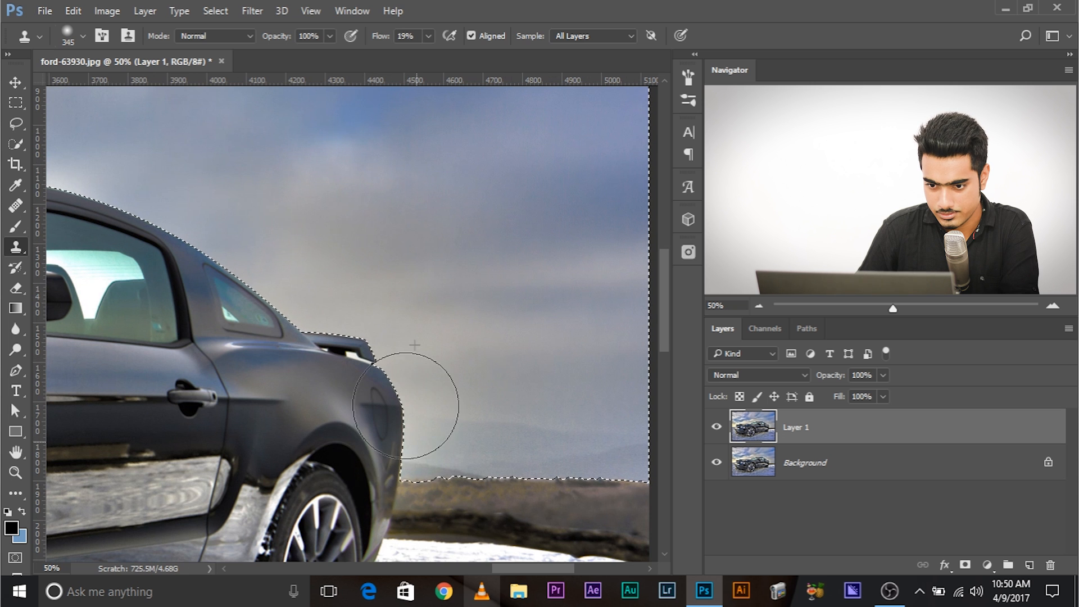
left_click_drag(413, 344, 221, 359)
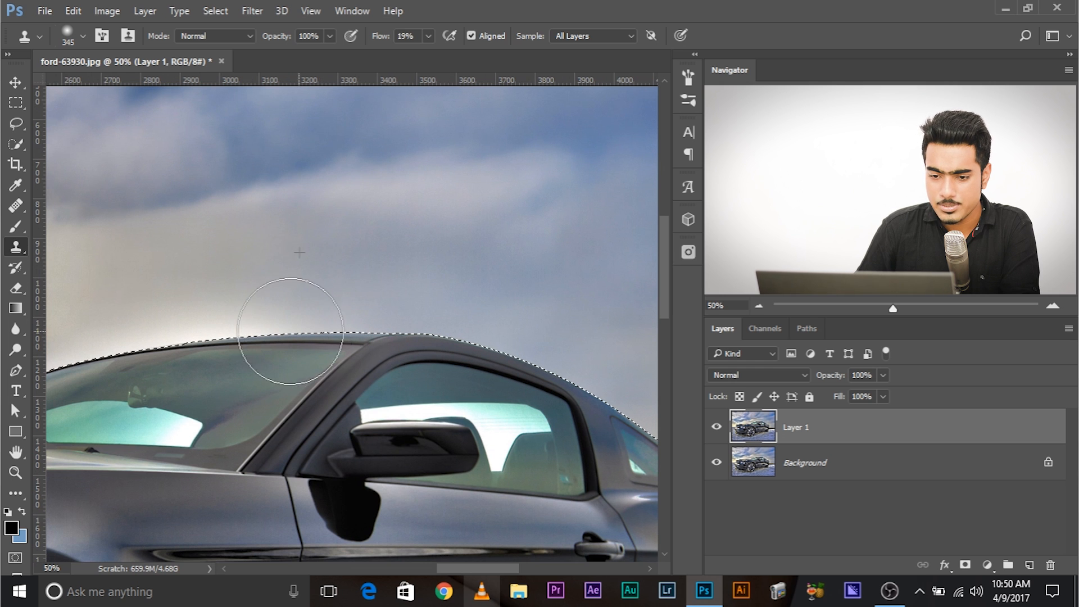
left_click_drag(289, 331, 183, 334)
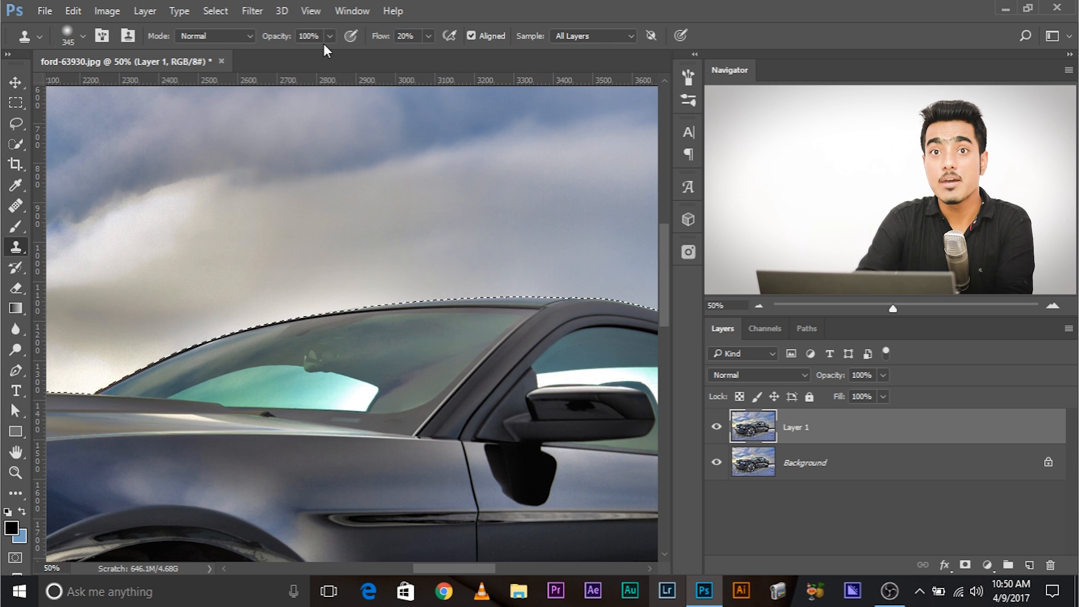
mouse_move(309, 36)
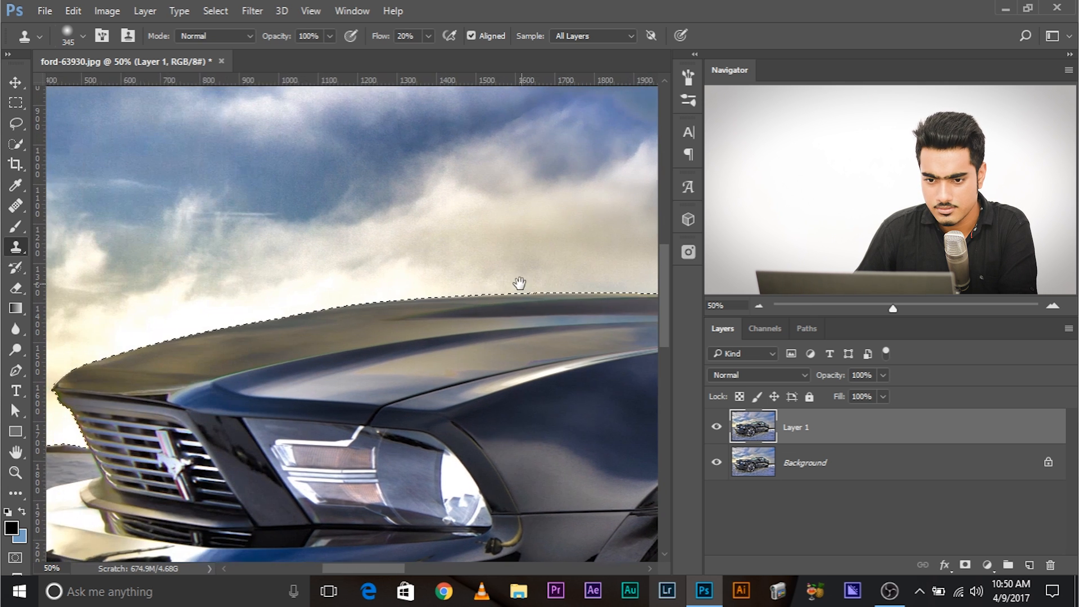
Pan the view to bring the car's front hood into view
left_click_drag(520, 282, 451, 245)
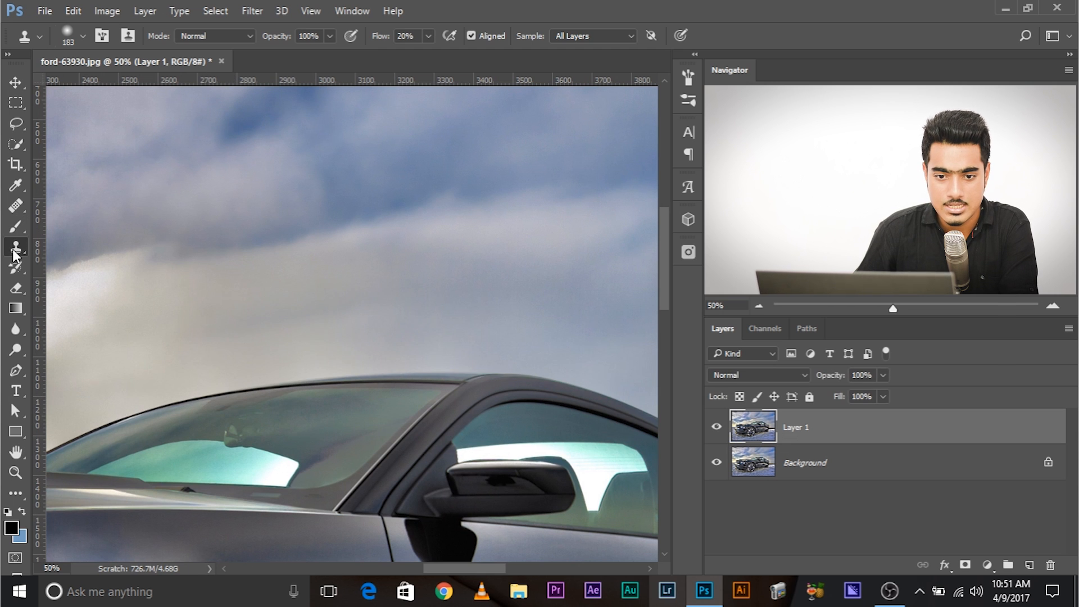
Patch the cloudy sky area above the car's roof with the Patch tool
left_click(15, 248)
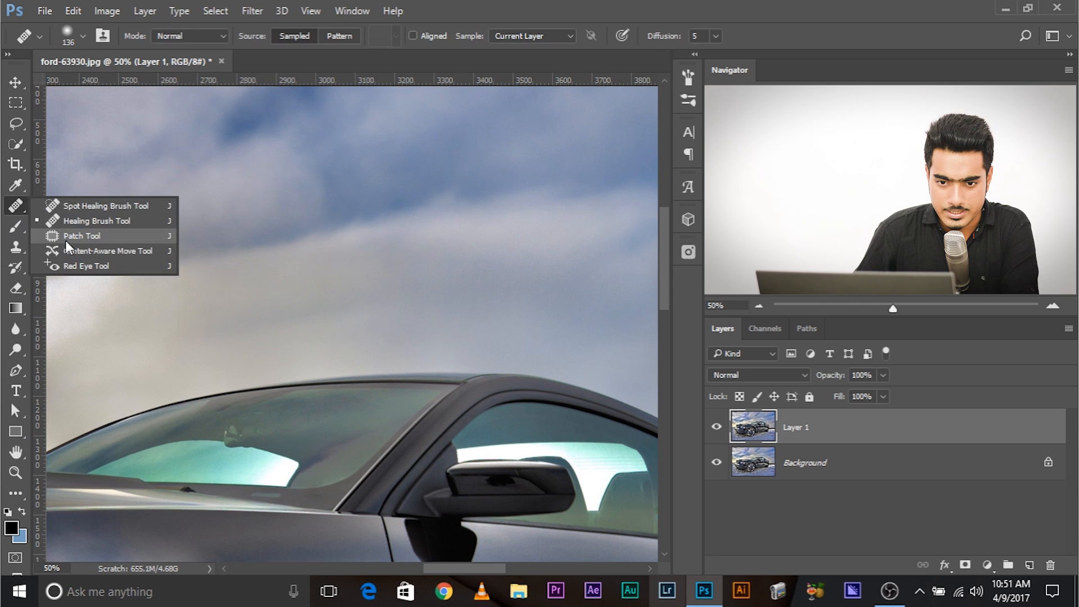
left_click(81, 236)
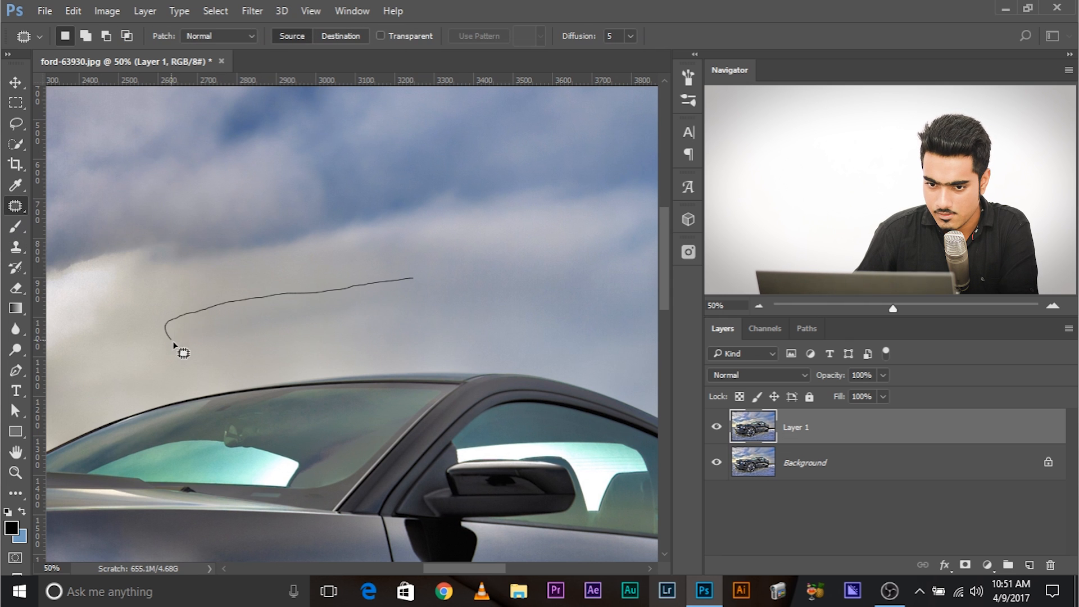
left_click(168, 338)
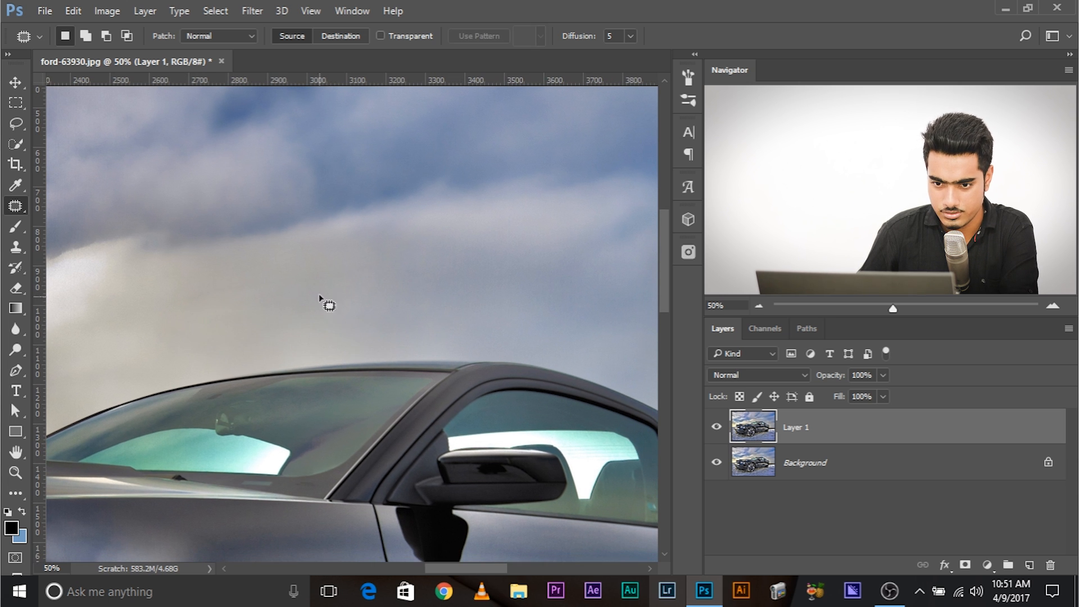
mouse_move(274, 342)
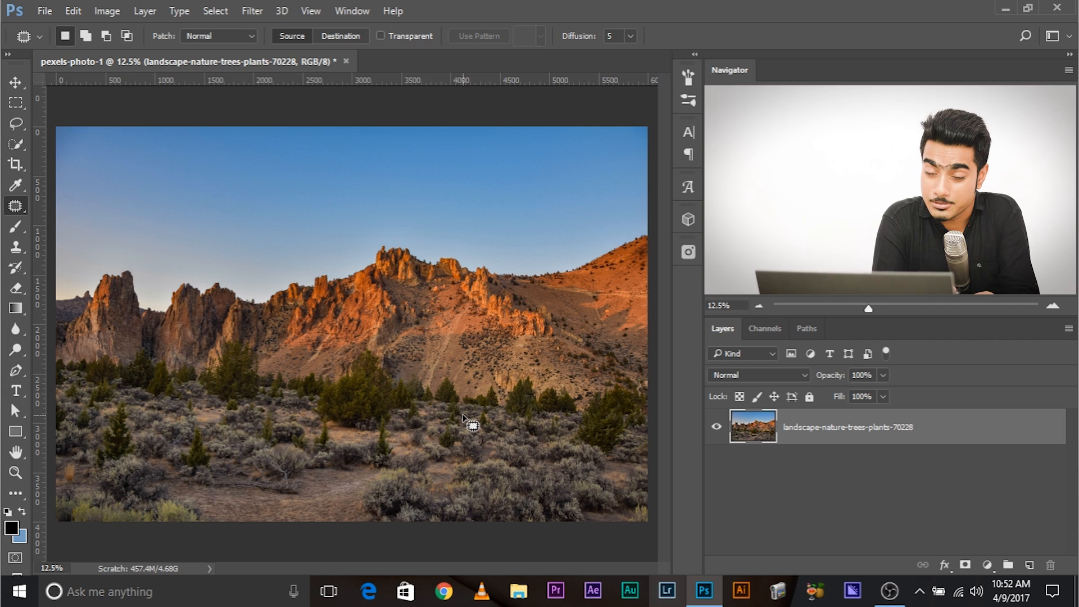
mouse_move(255, 411)
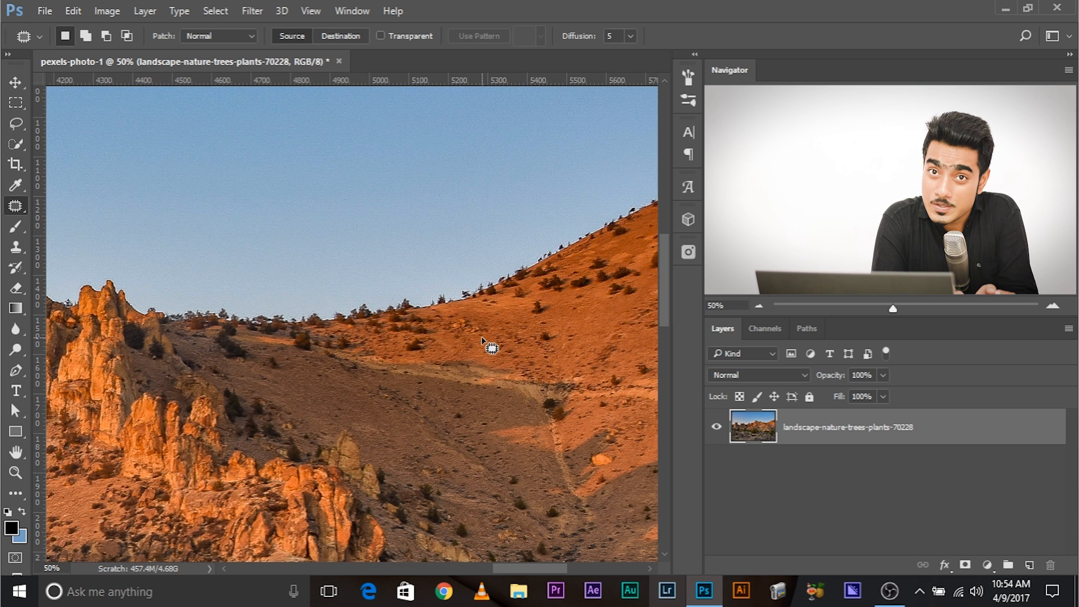
Zoom back out from the ridge line to see more of the landscape
key("ctrl+minus")
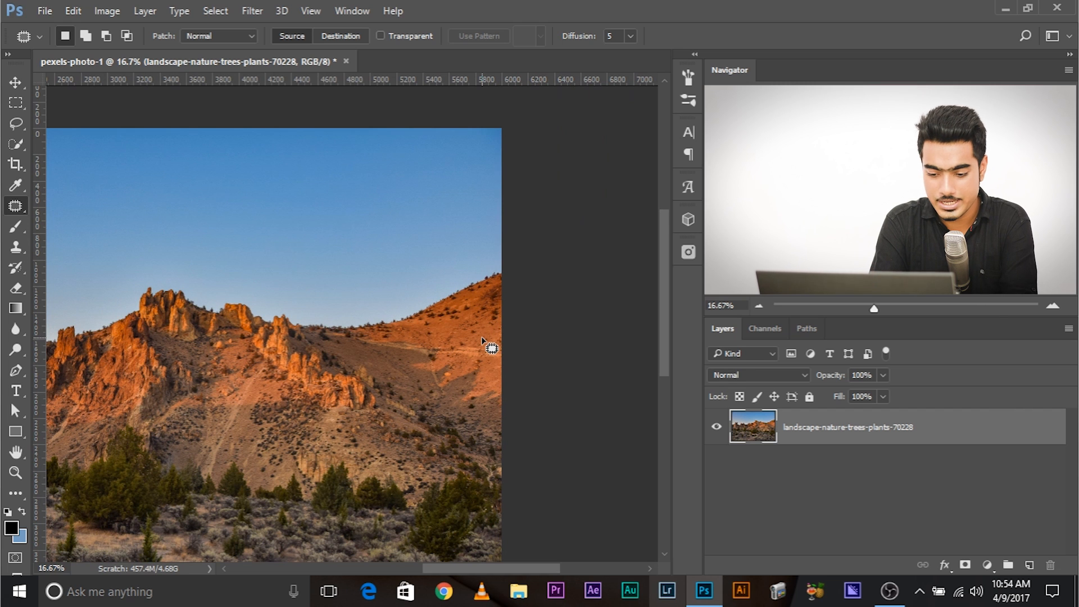
Duplicate the landscape layer and bring up refinement for the sky selection
key("ctrl+j")
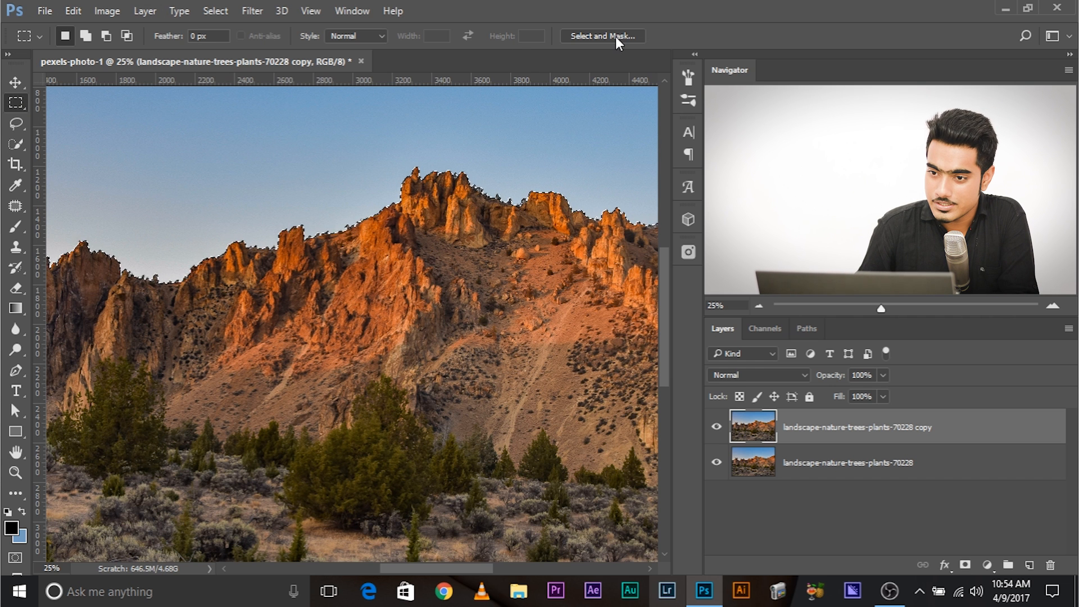
left_click(602, 36)
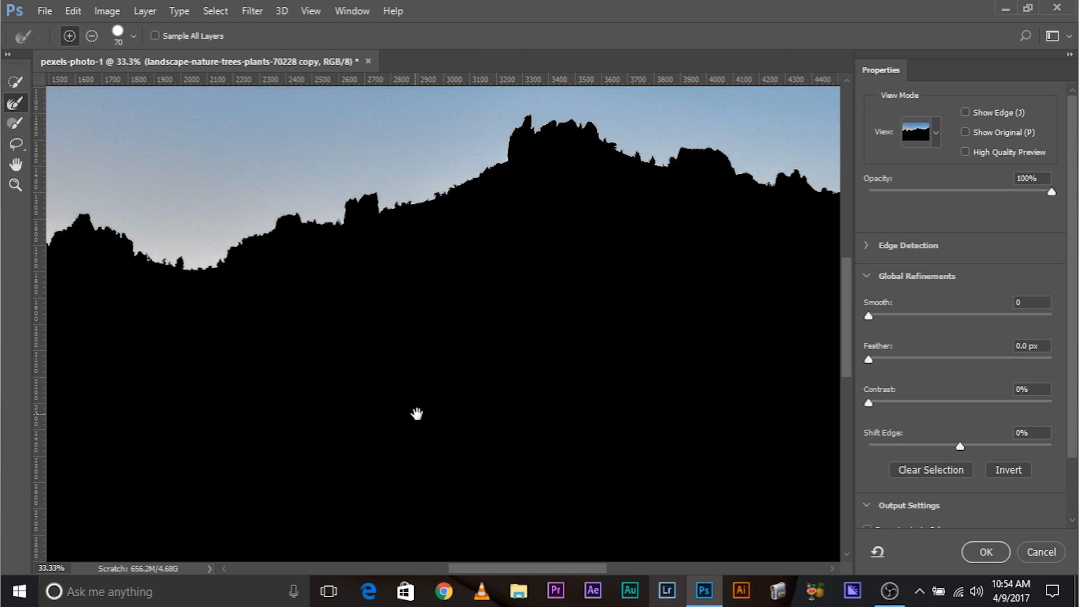
Preview the sky selection as Onion Skin at 64% transparency
left_click(934, 132)
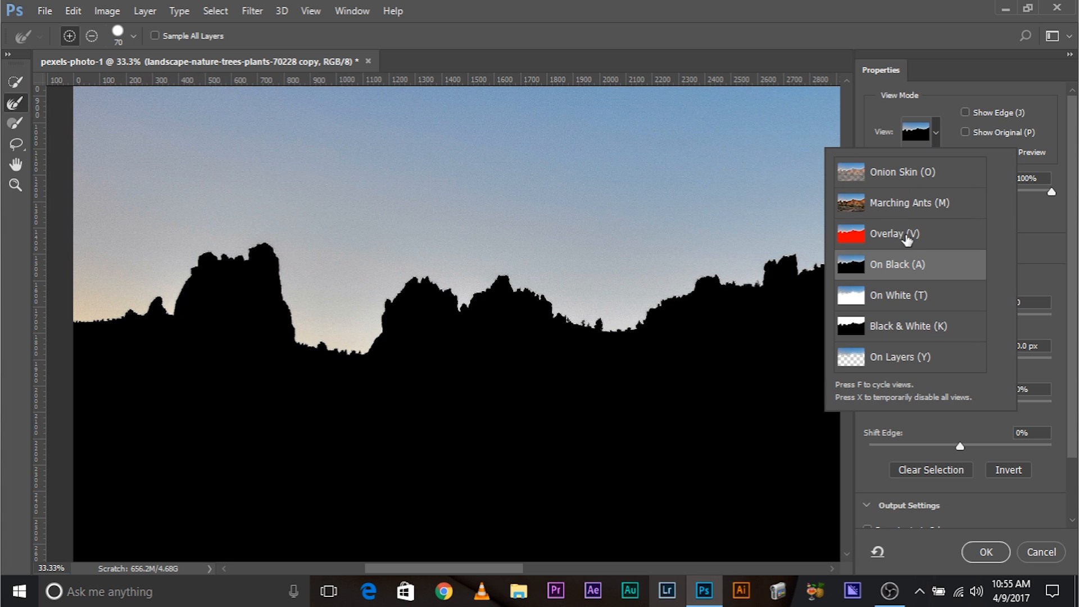
left_click(900, 356)
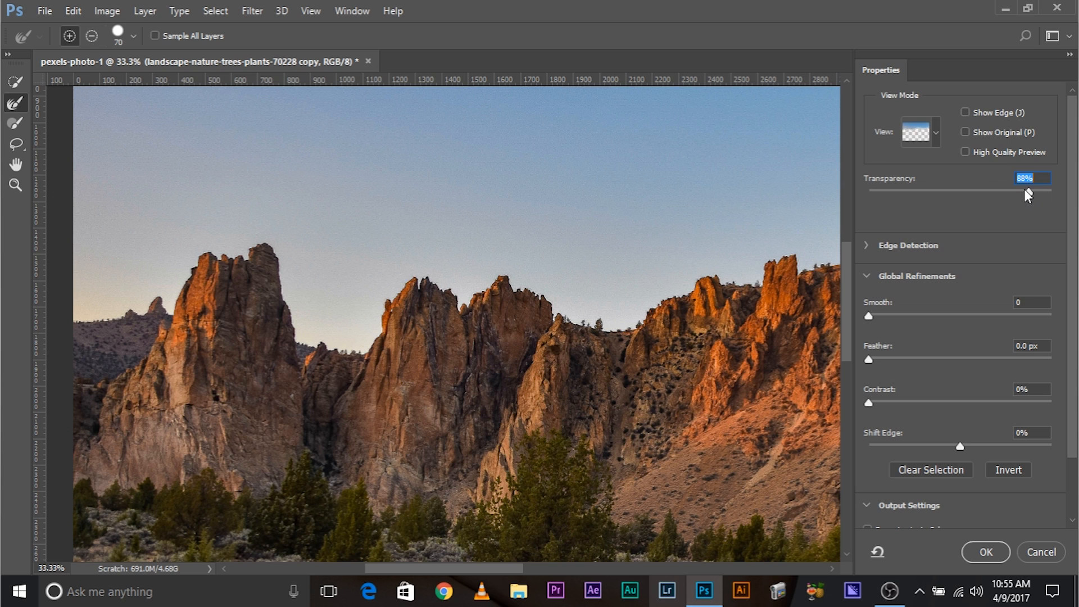
left_click_drag(1026, 191, 986, 191)
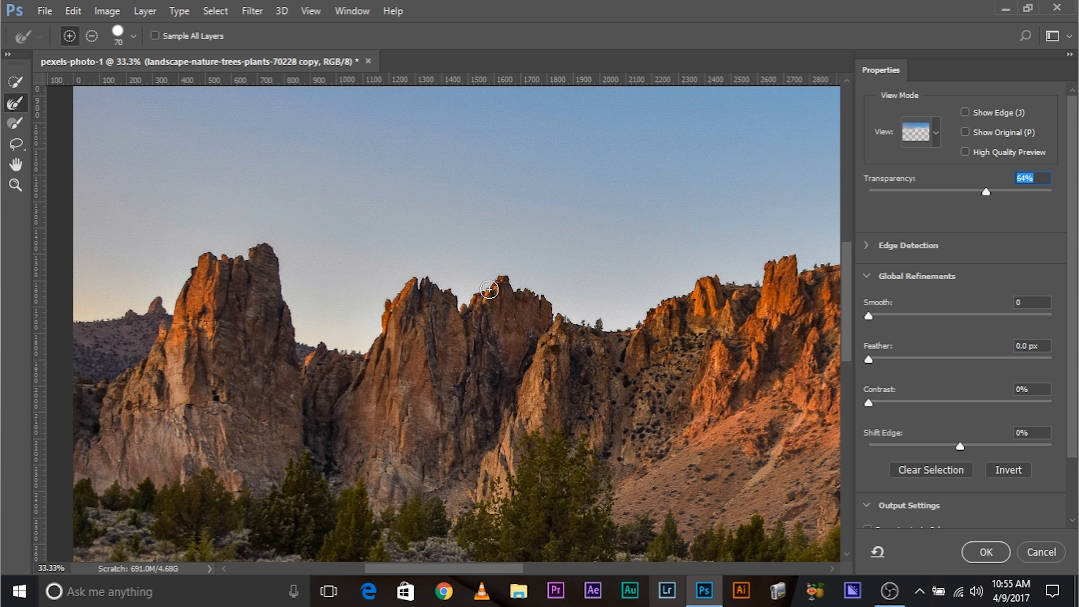
mouse_move(926, 150)
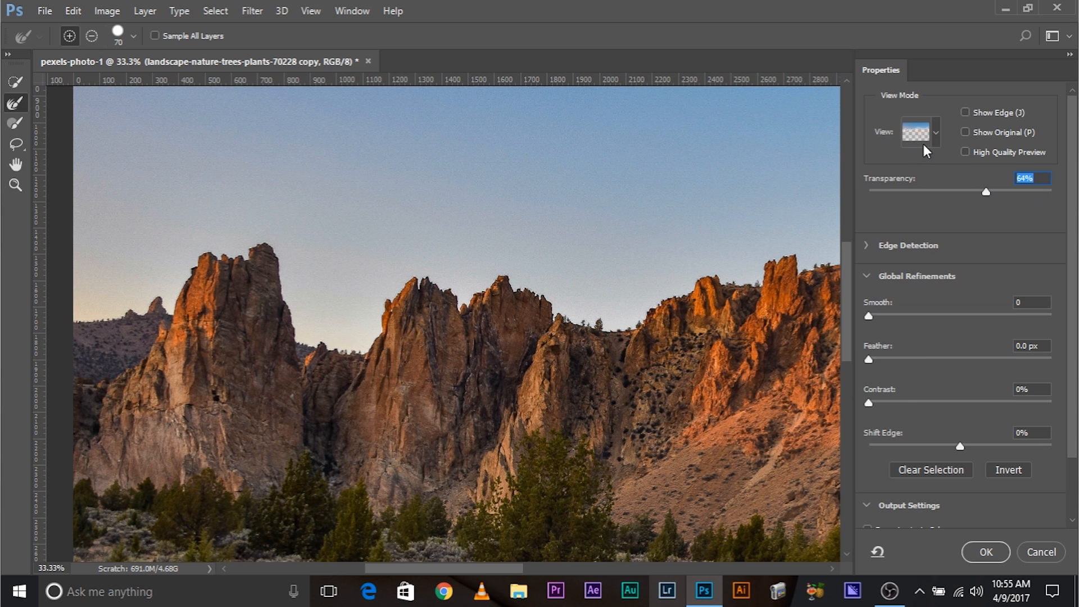
left_click(935, 134)
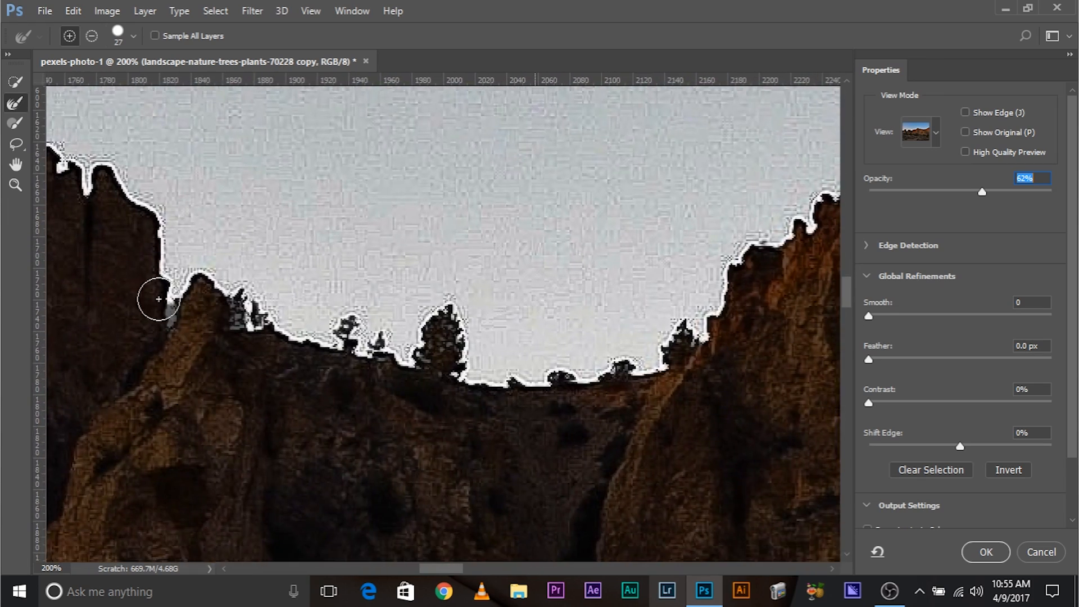
Brush the selection edge along the rocky ridge and its small trees
left_click_drag(158, 300, 227, 324)
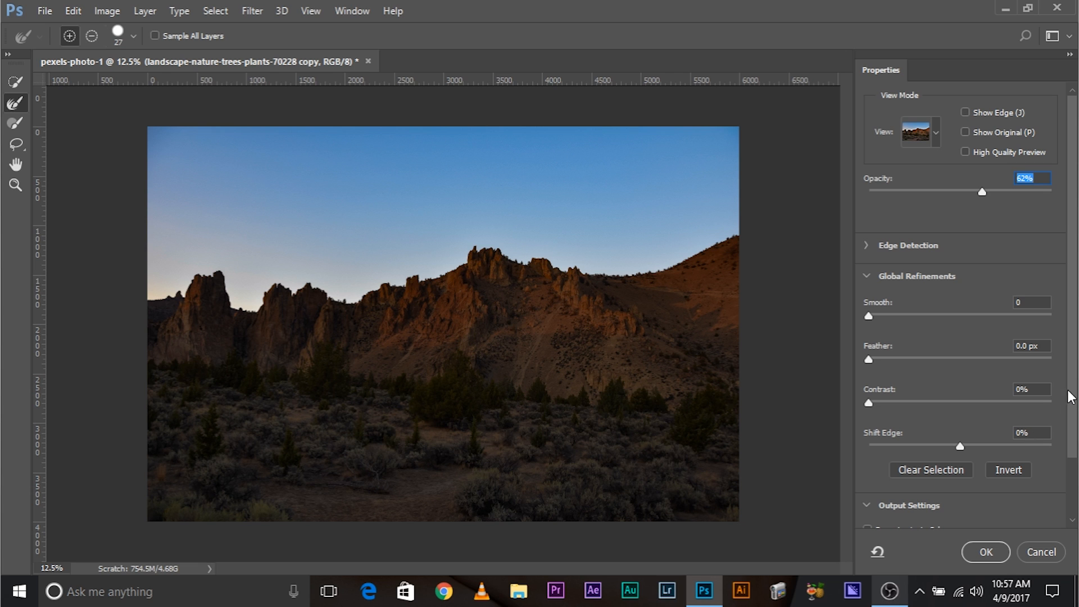
Output the refined edge as a selection and apply it
scroll("down", 3)
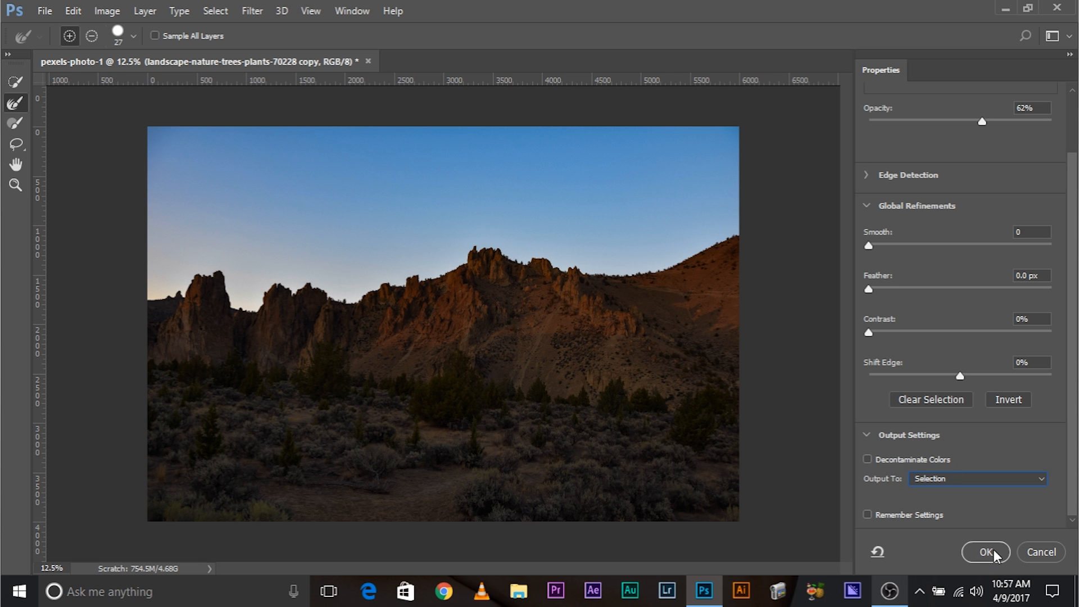
left_click(986, 552)
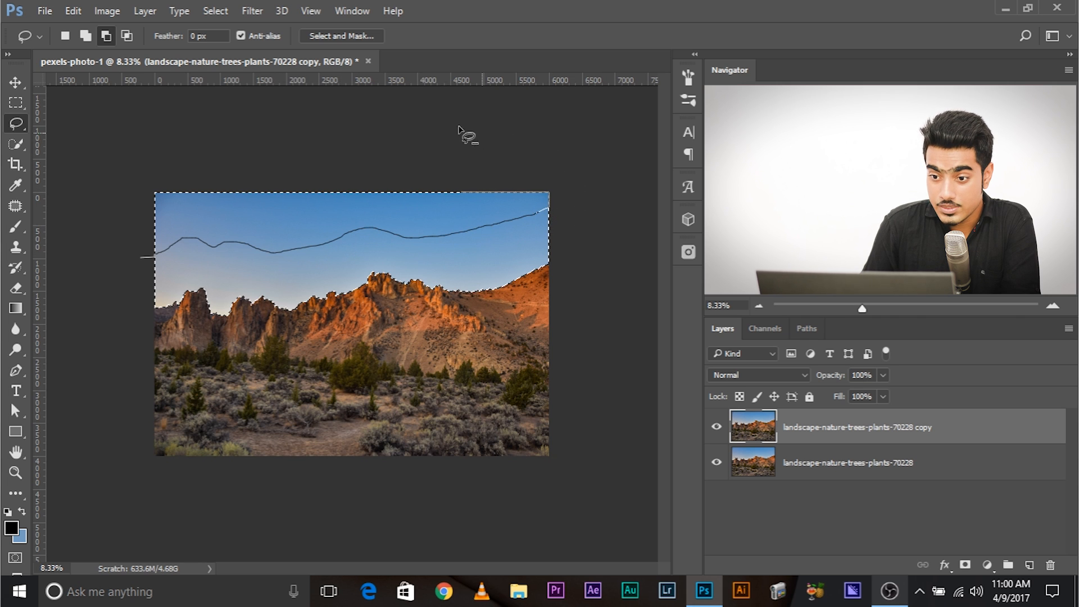
mouse_move(163, 116)
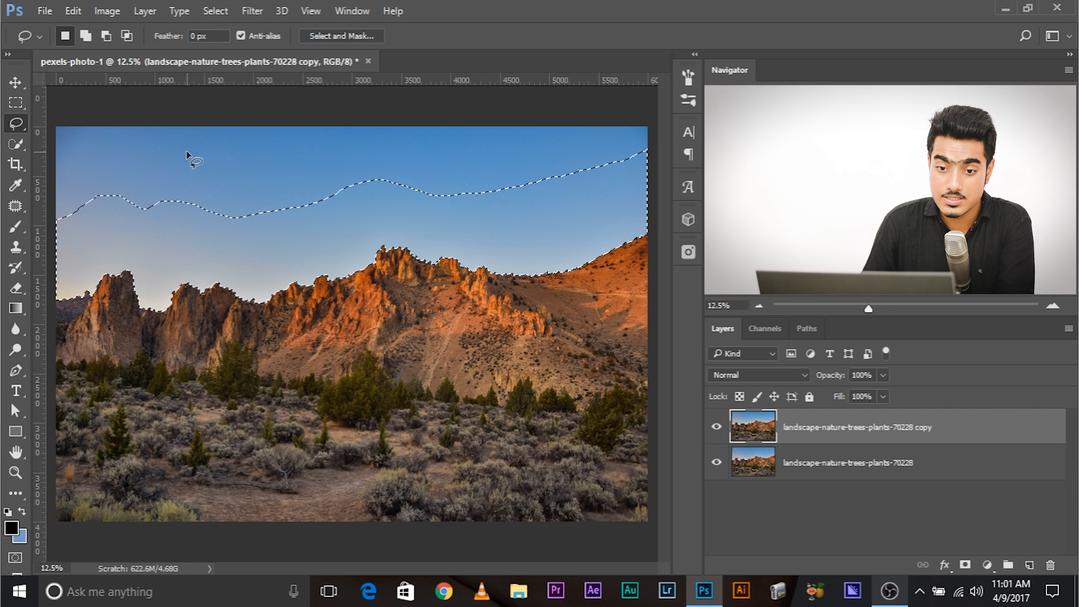
Move the sky-band selection about 225 px lower
left_click_drag(197, 162, 206, 209)
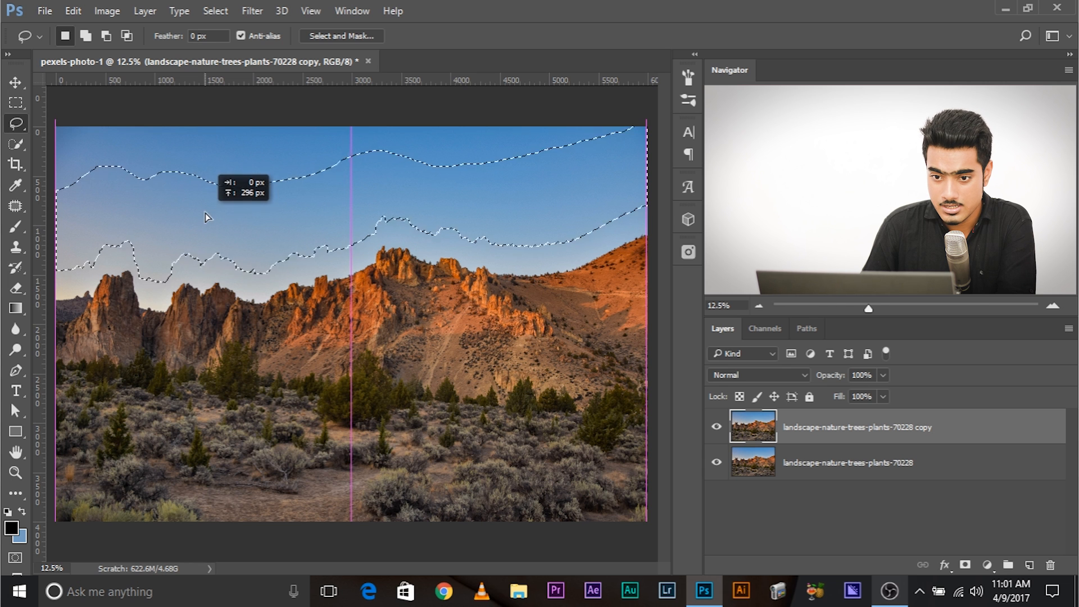
left_click_drag(206, 200, 206, 217)
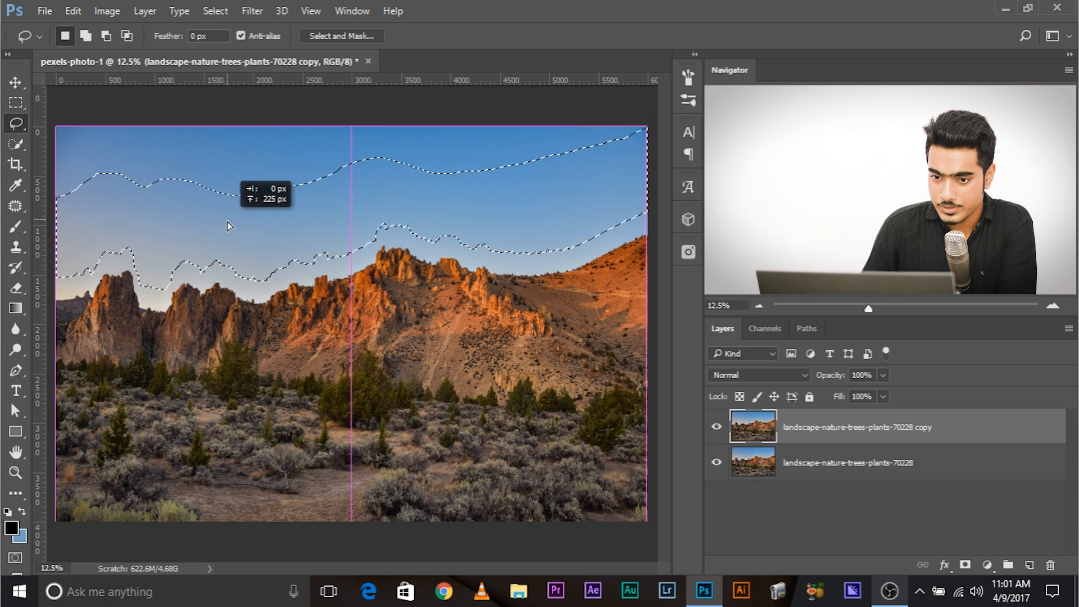
left_click_drag(230, 226, 230, 207)
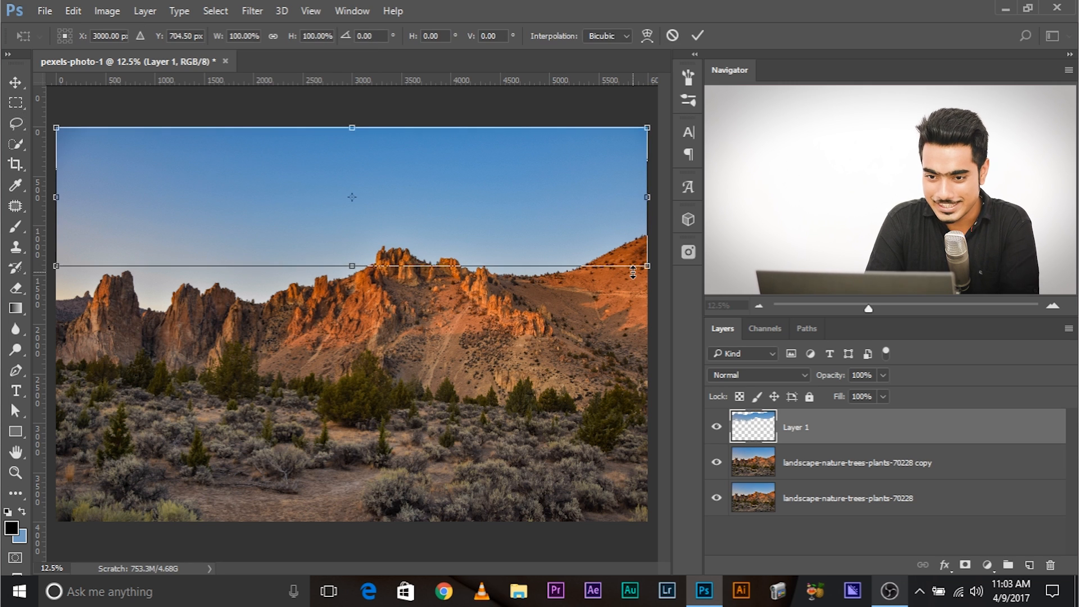
Push the copied sky band down until it covers the ridge edge
left_click_drag(352, 266, 352, 292)
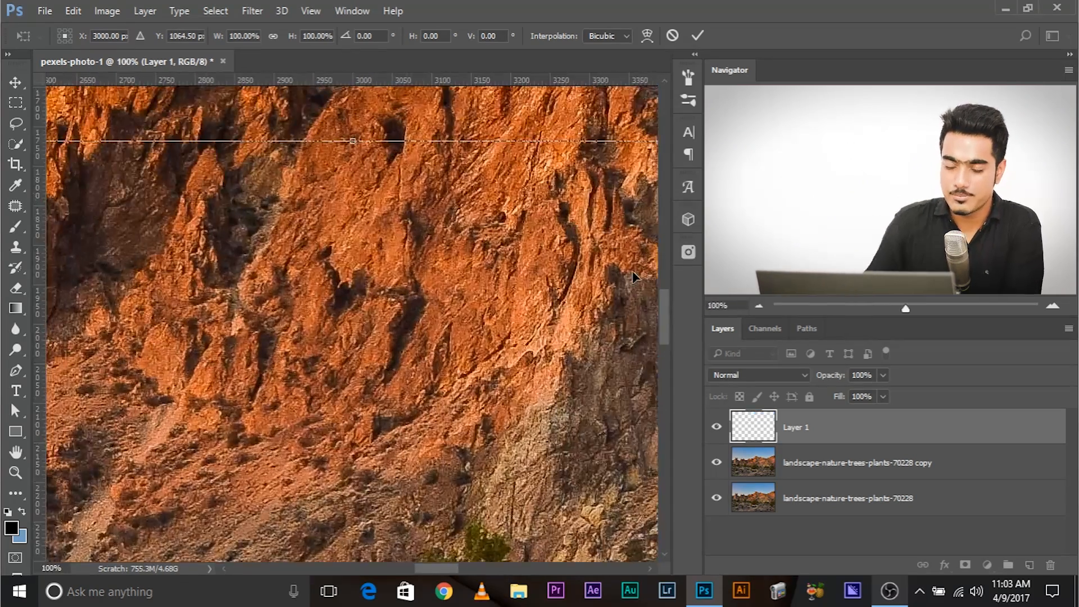
left_click_drag(413, 275, 414, 434)
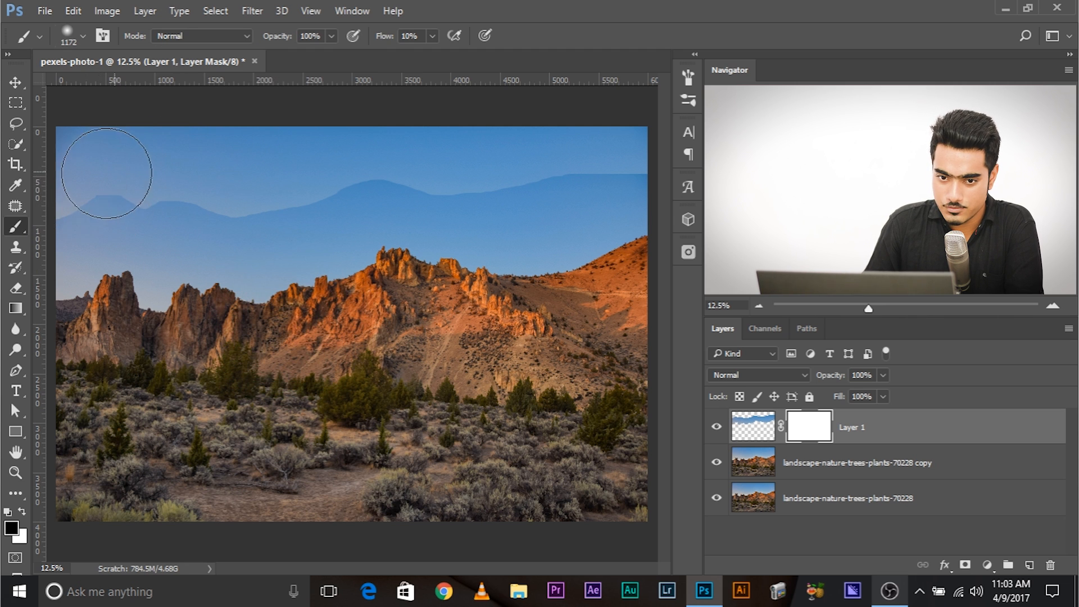
mouse_move(195, 184)
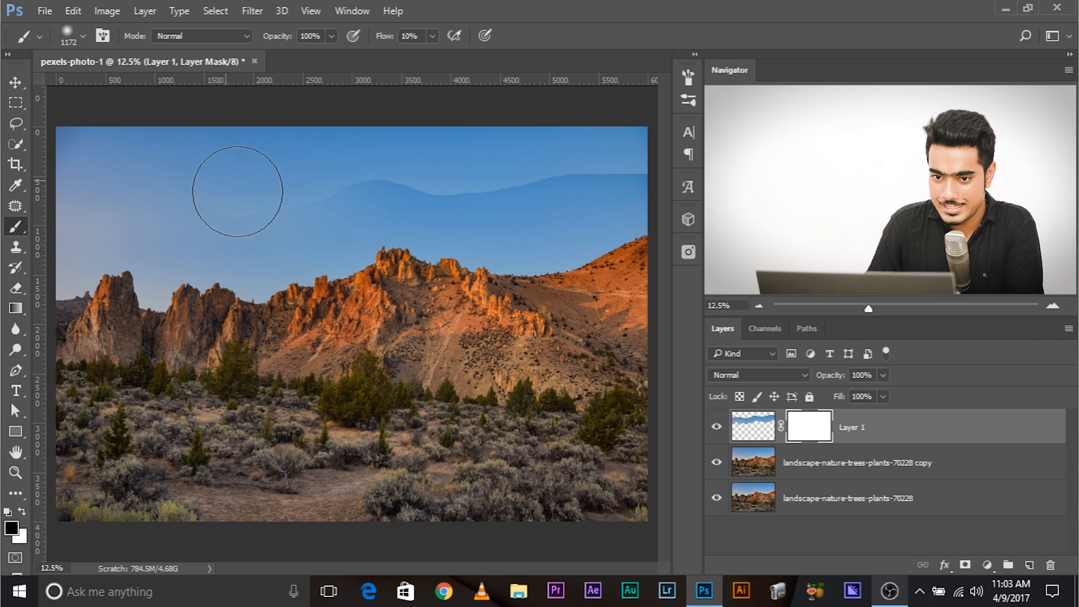
Hide the upper part of the offset sky copy with a black mask
left_click_drag(237, 191, 427, 172)
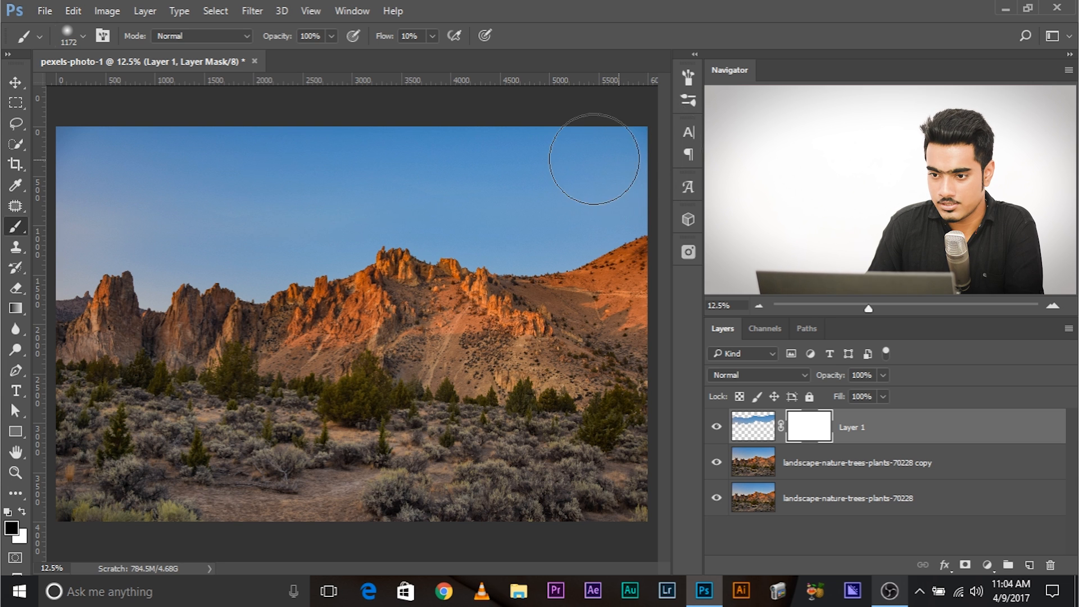
mouse_move(148, 189)
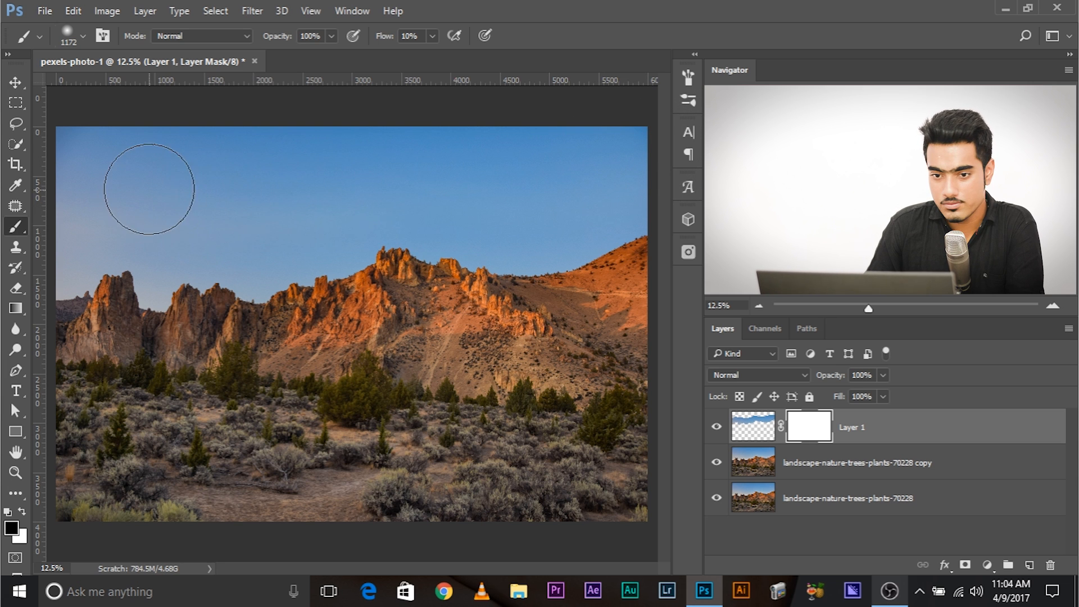
left_click(717, 426)
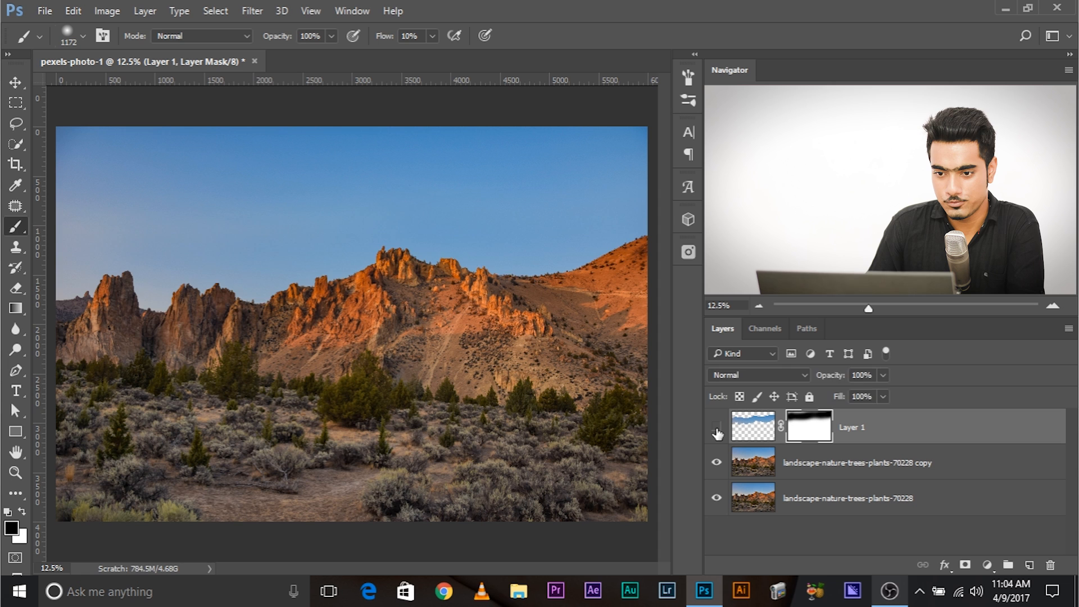
left_click(716, 427)
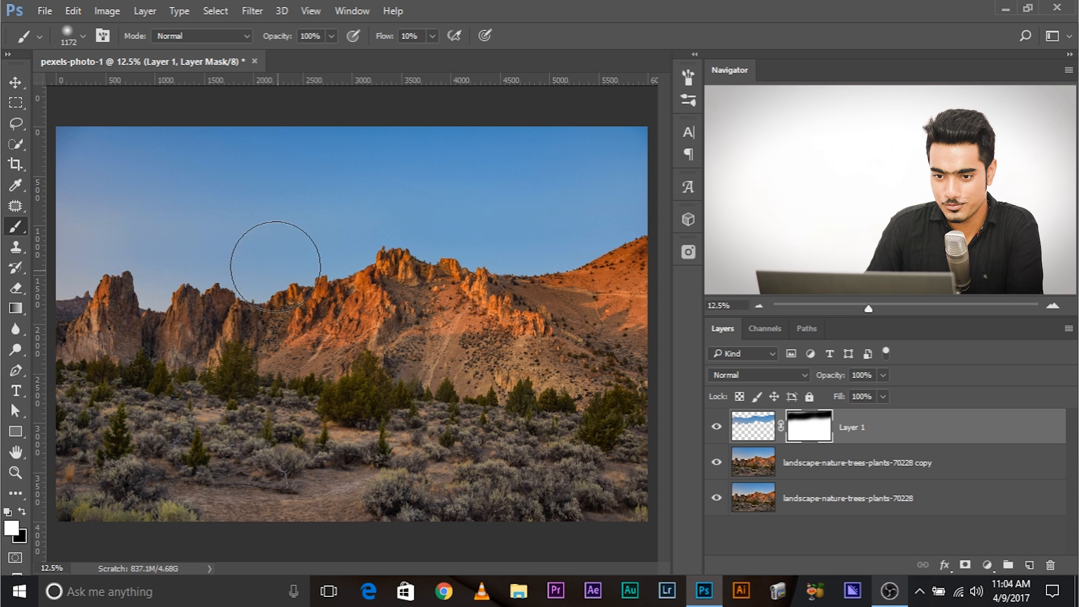